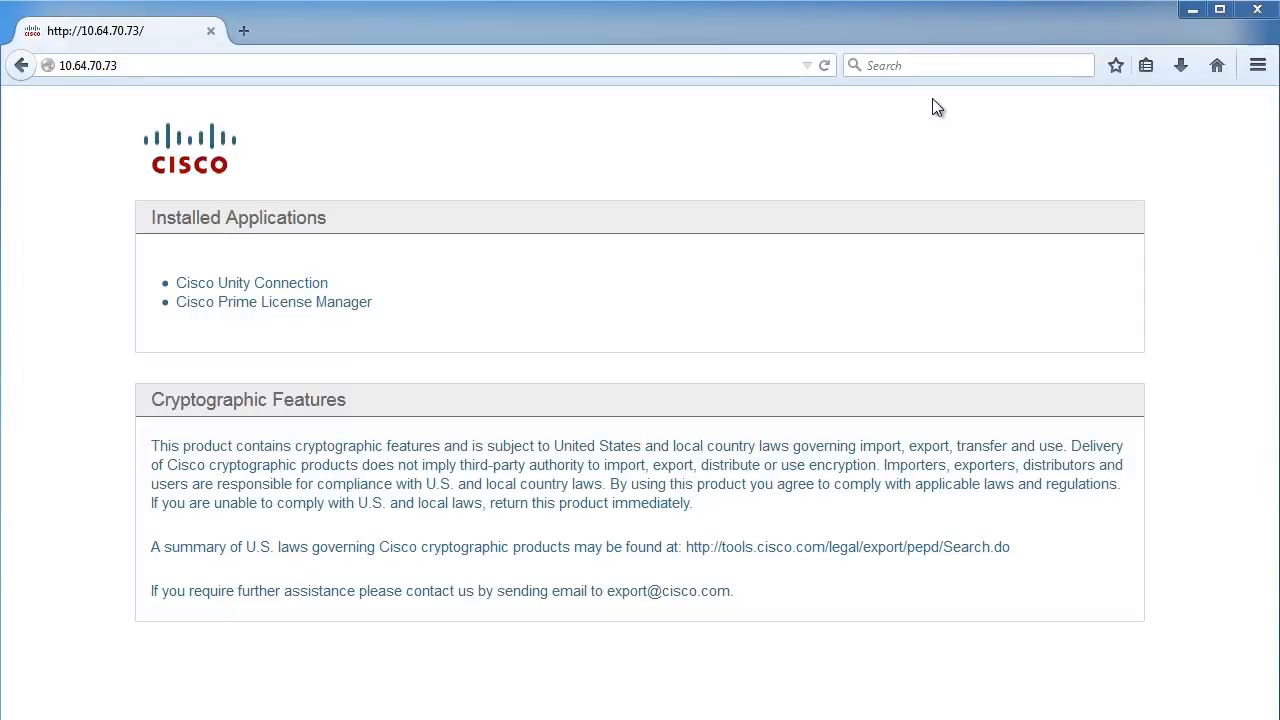
pyautogui.moveTo(904, 240)
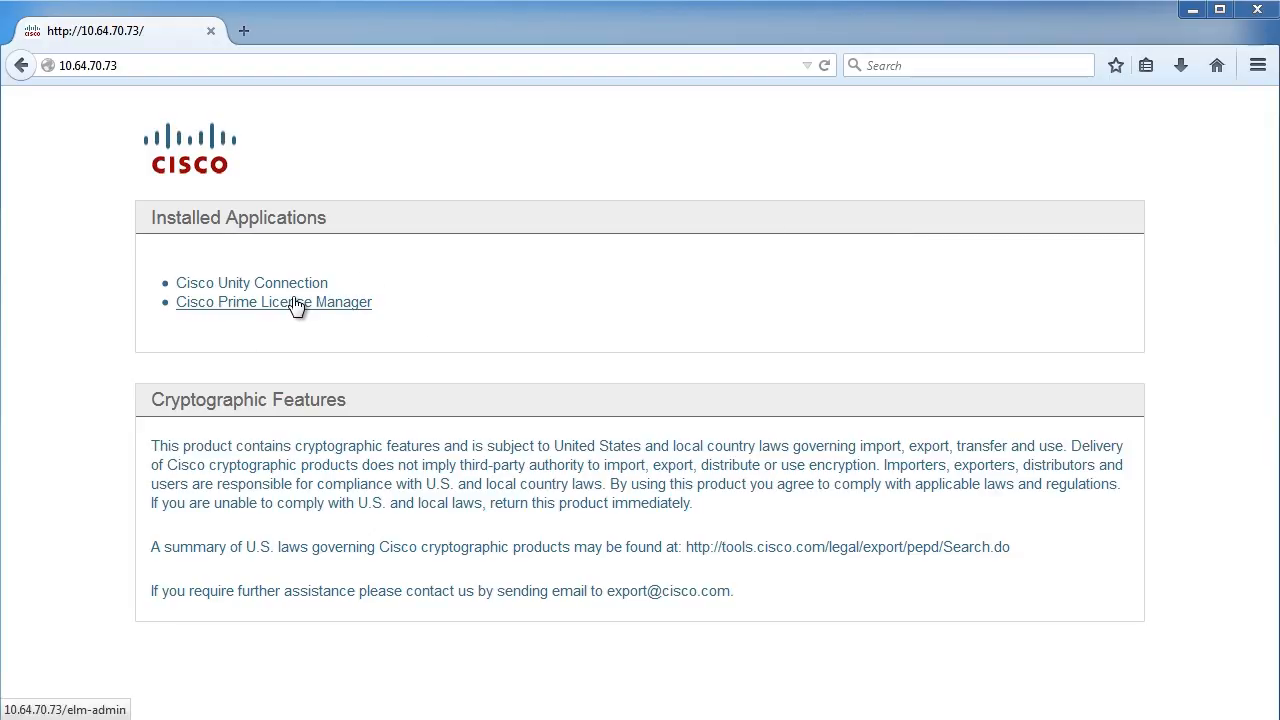
# Go to the Cisco Unity Connection administration site from the server's Installed Applications page.
pyautogui.click(252, 282)
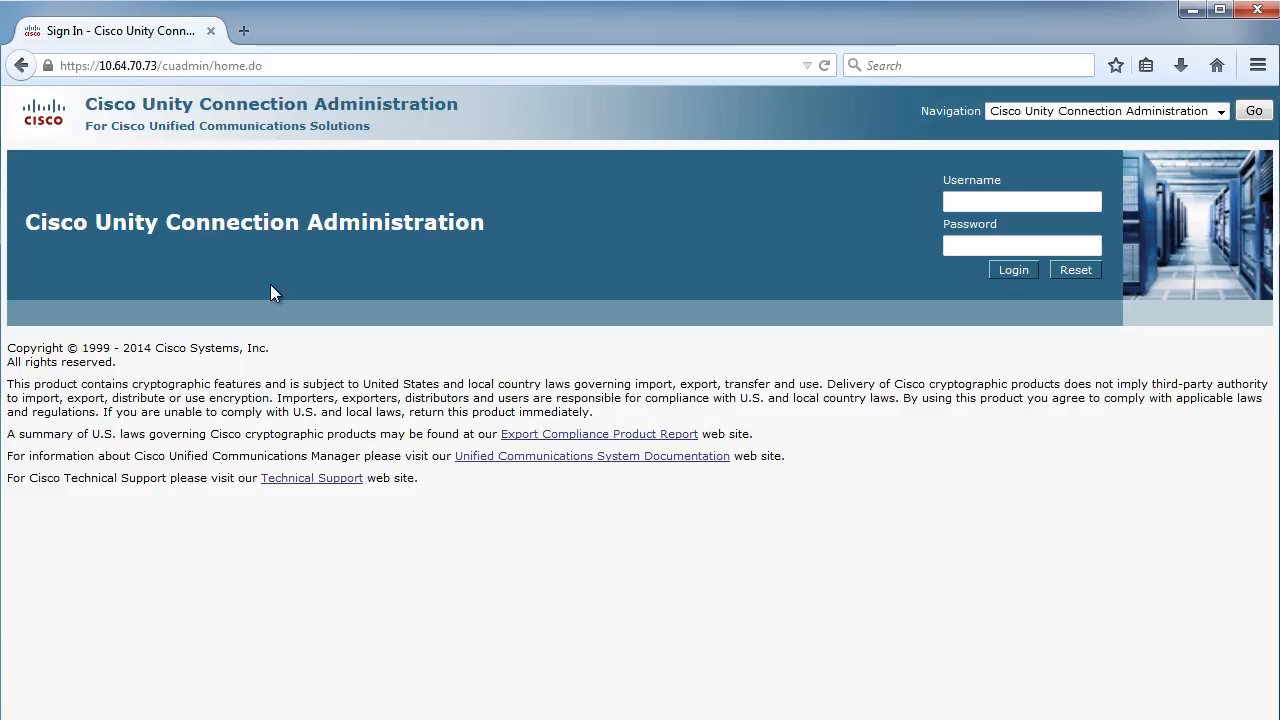
pyautogui.moveTo(1000, 172)
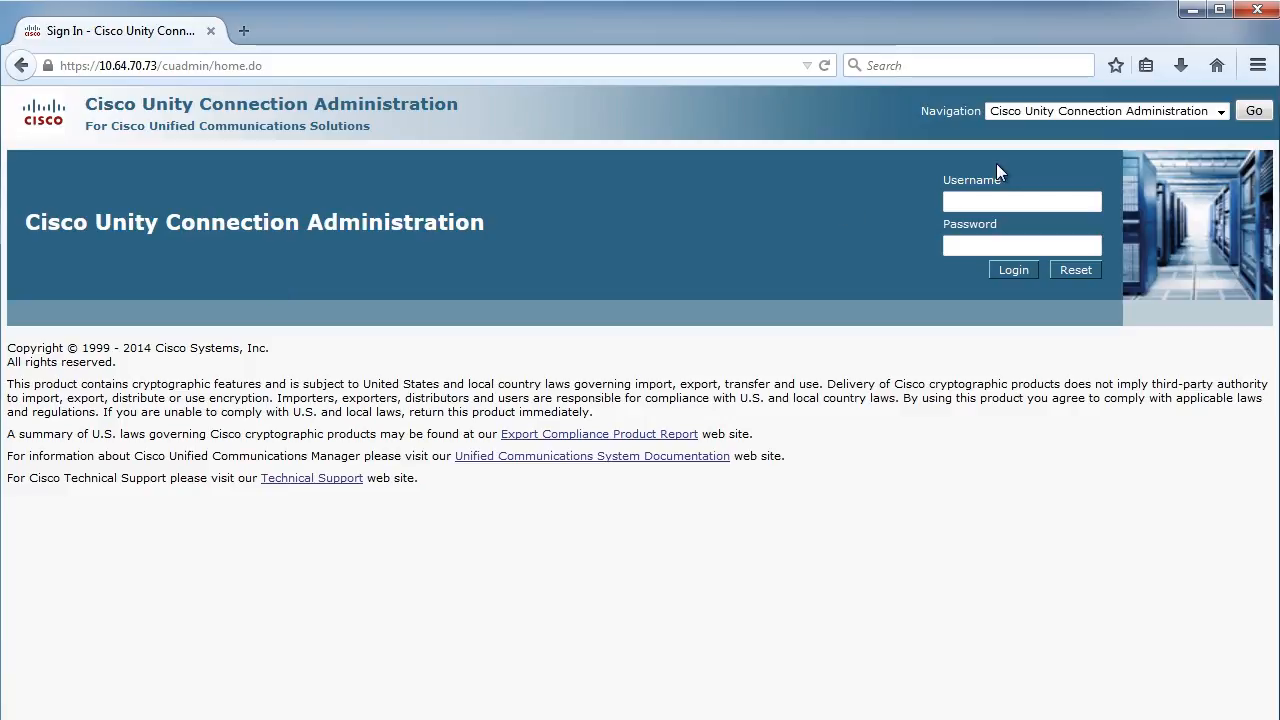
# Sign in to Unity Connection Administration with the administrator credentials and let the browser update the saved password.
pyautogui.write('M')
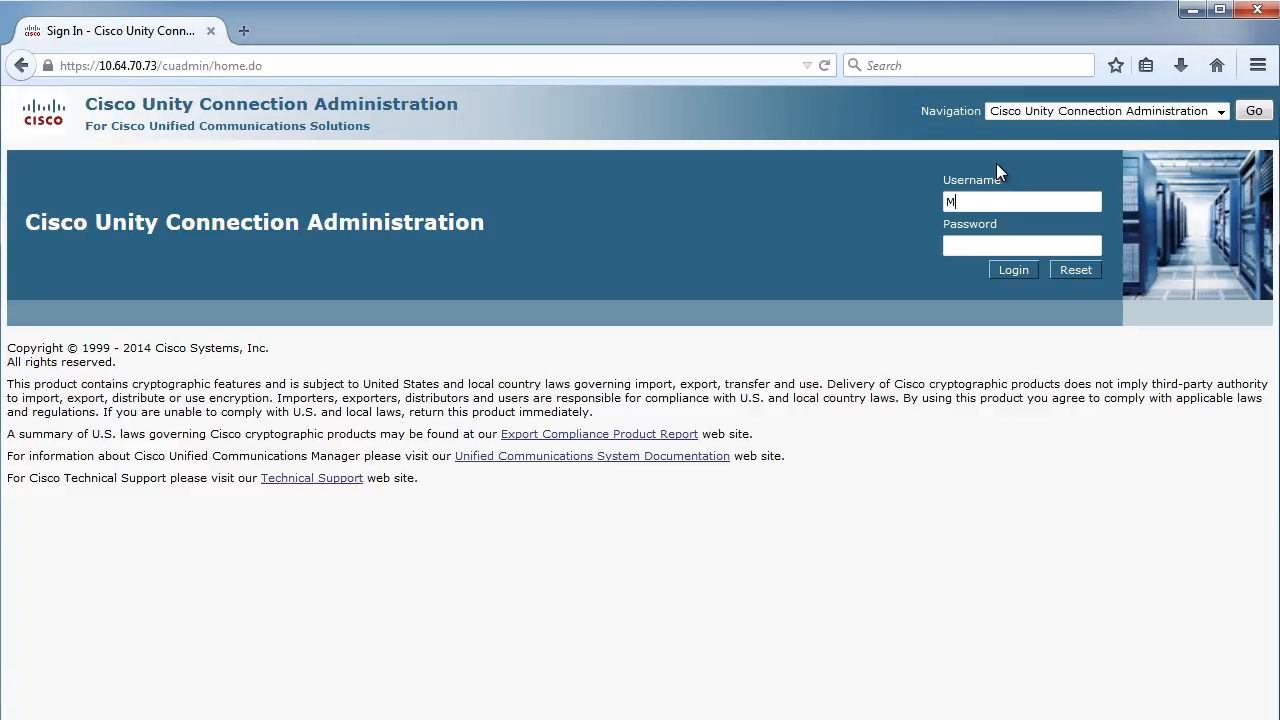
pyautogui.write('Plumb')
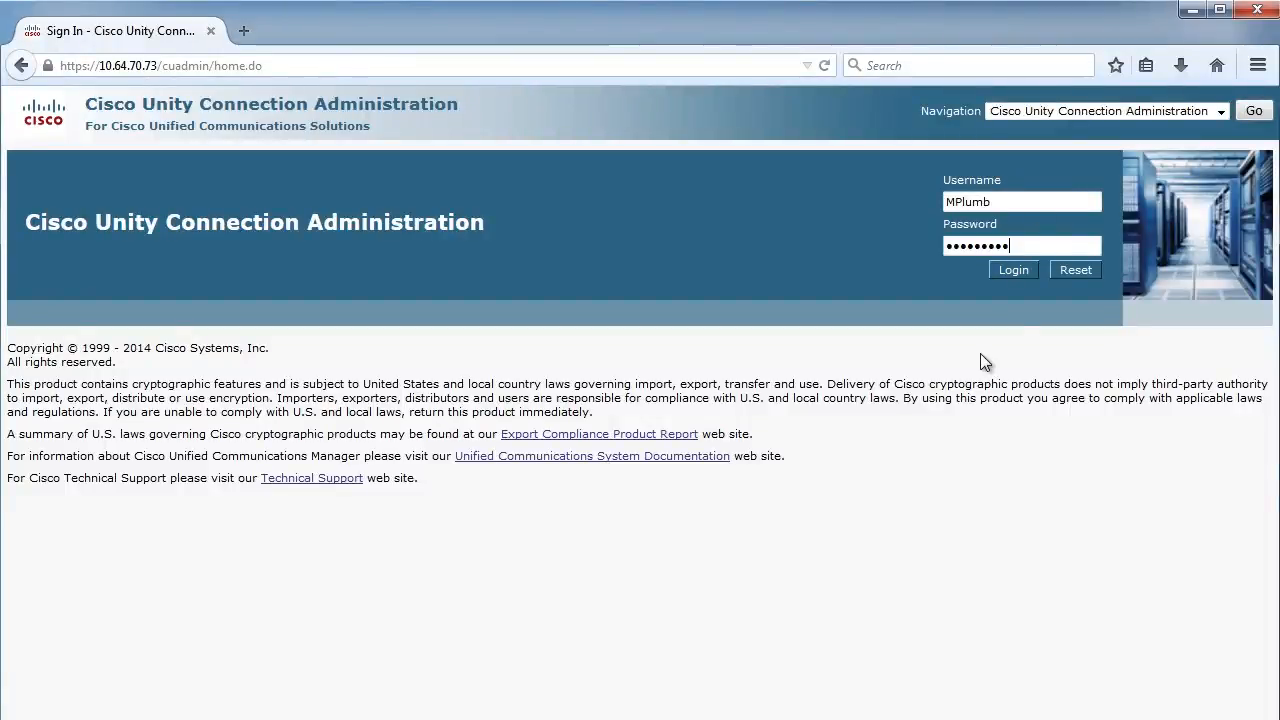
pyautogui.click(1012, 268)
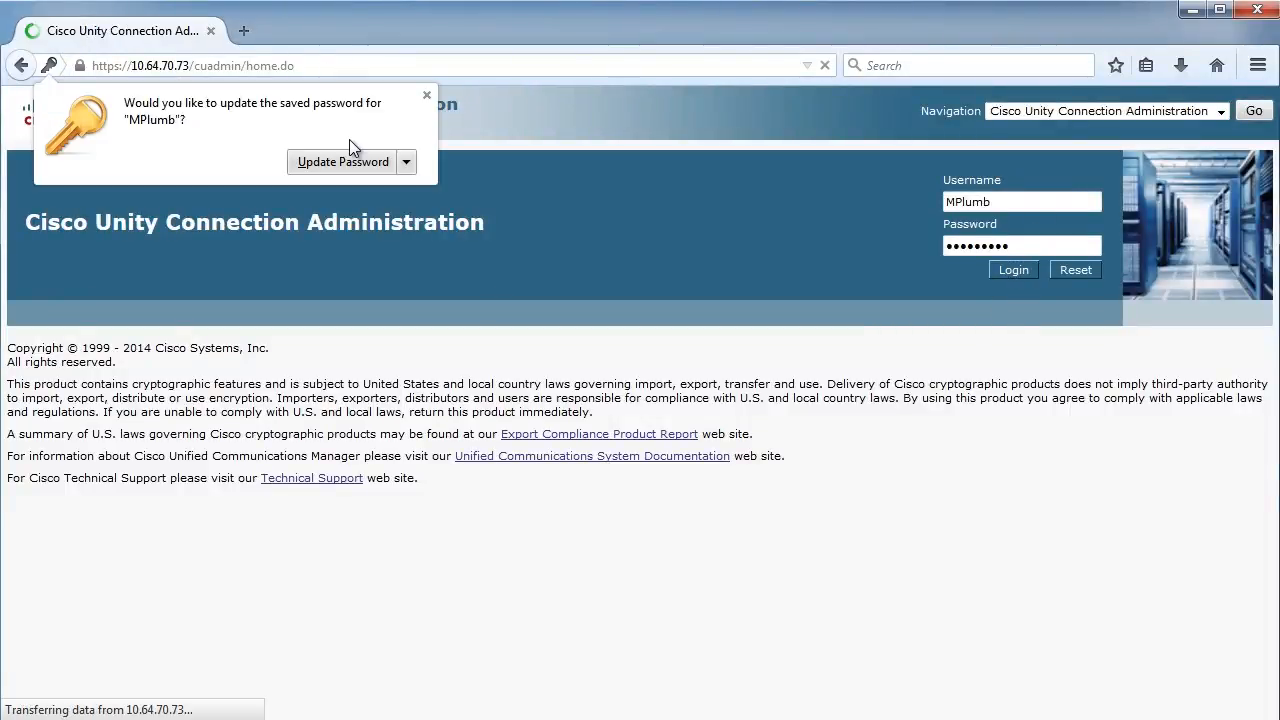
pyautogui.click(1012, 268)
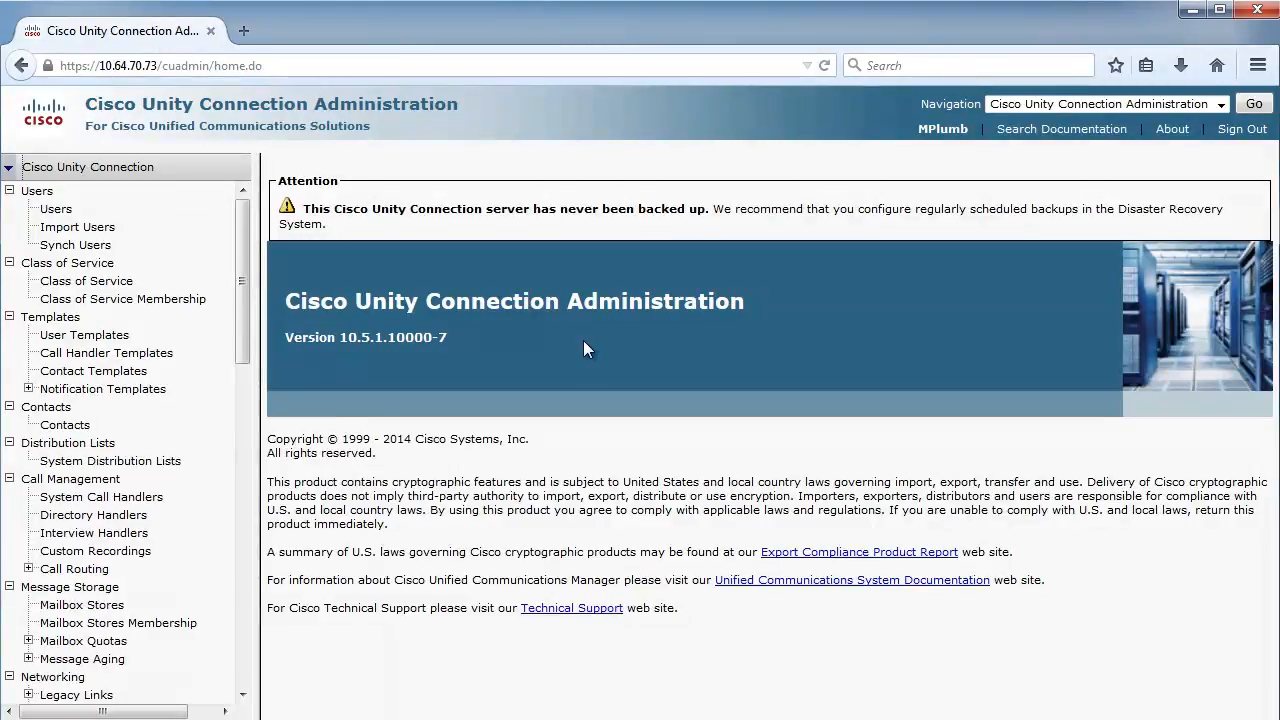
pyautogui.moveTo(408, 402)
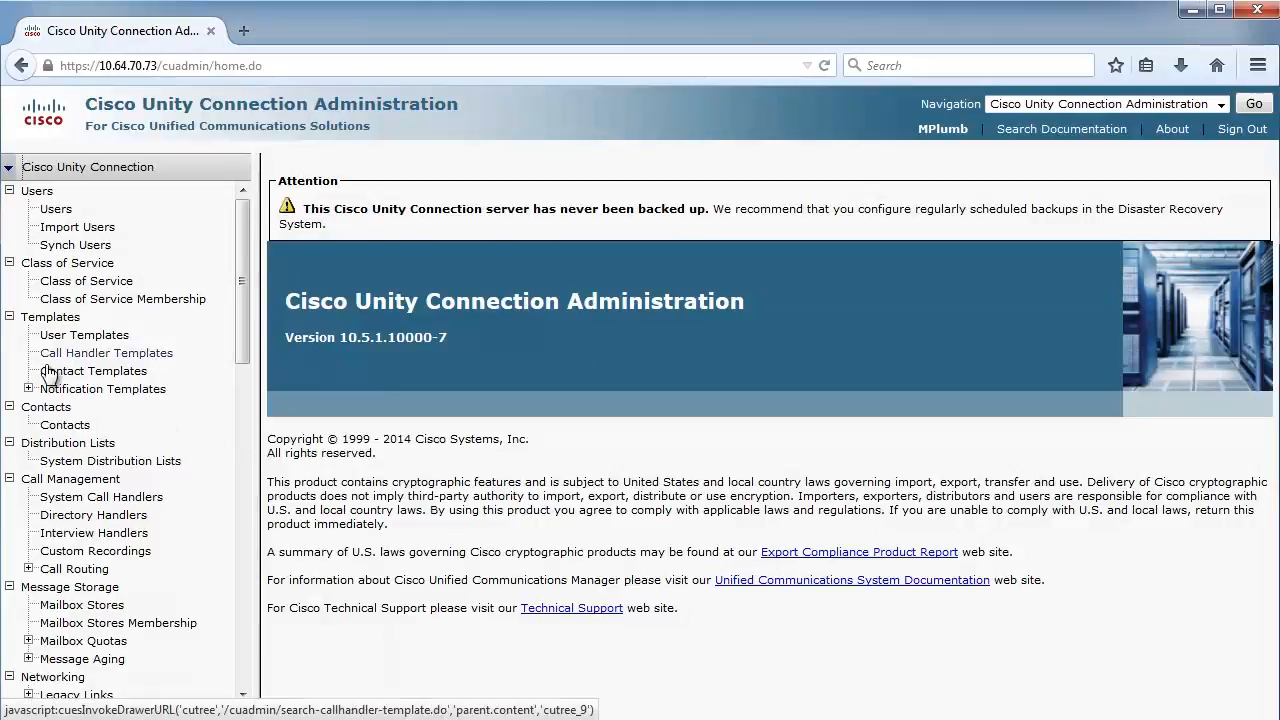
pyautogui.moveTo(140, 396)
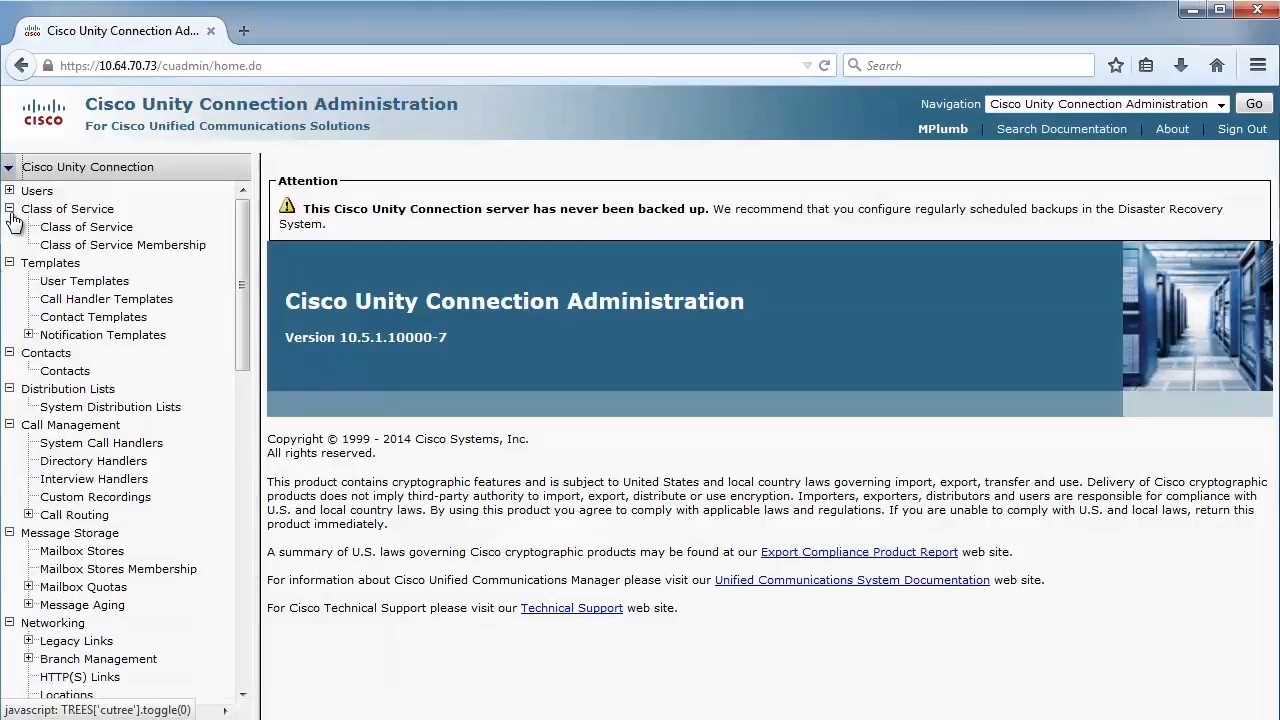
# Collapse Class of Service, Templates, Unified Messaging, Video, System Settings and Telephony Integrations, then expand Users.
pyautogui.click(10, 208)
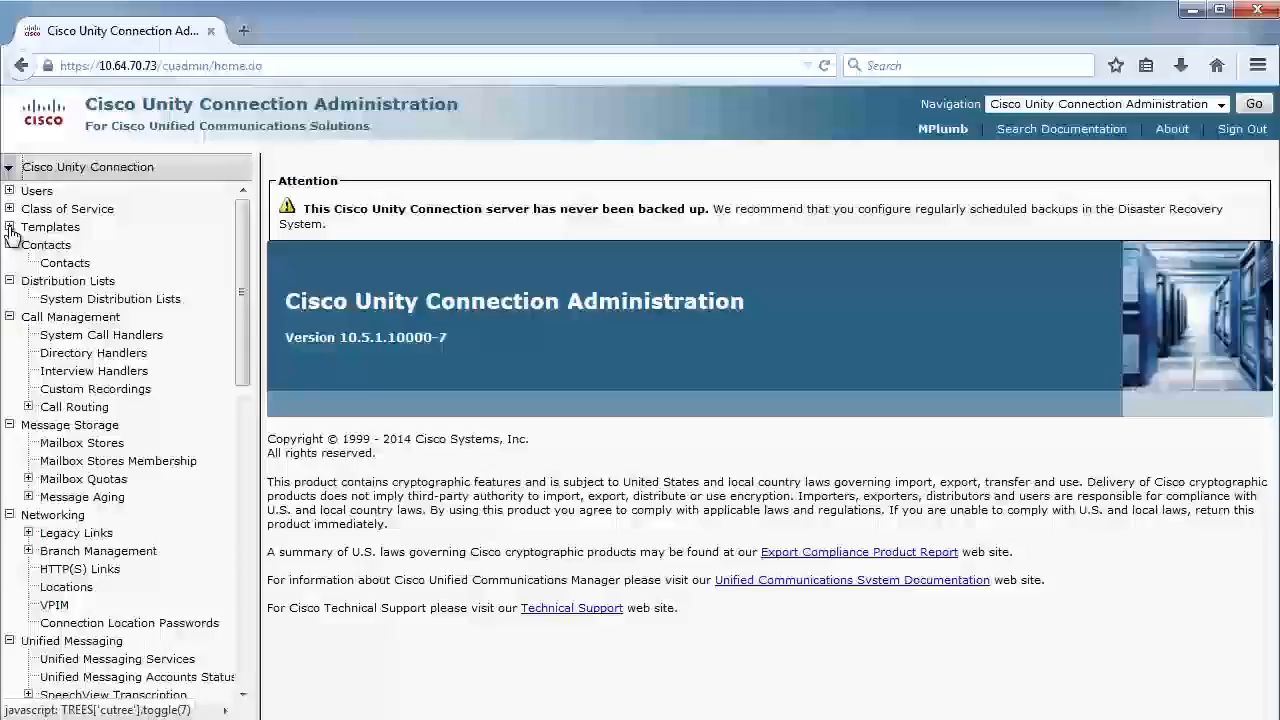
pyautogui.click(10, 228)
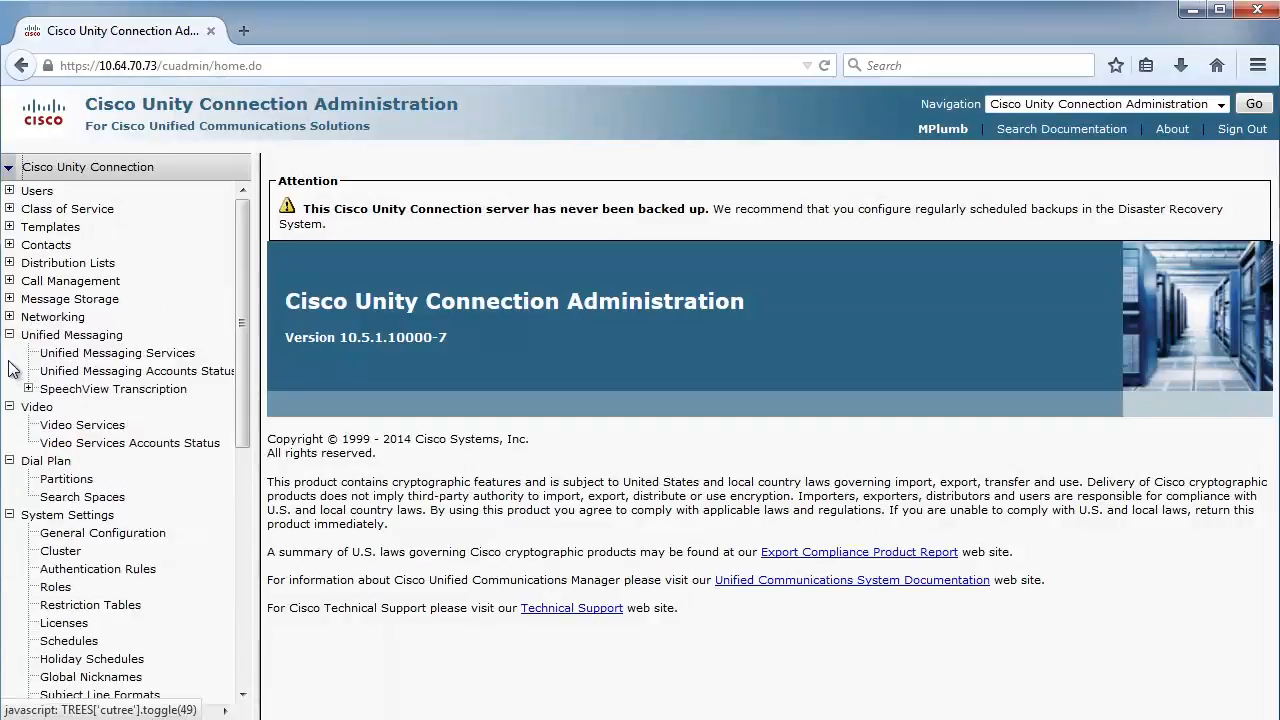
pyautogui.click(8, 336)
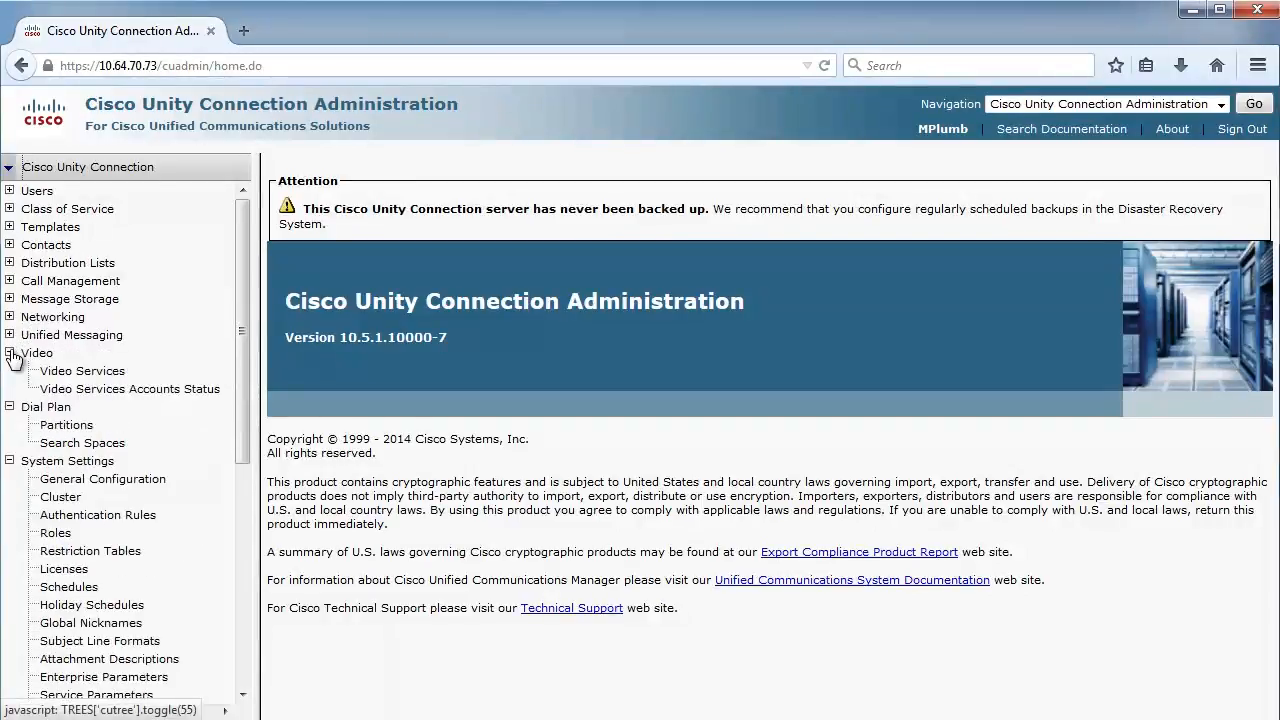
pyautogui.click(10, 352)
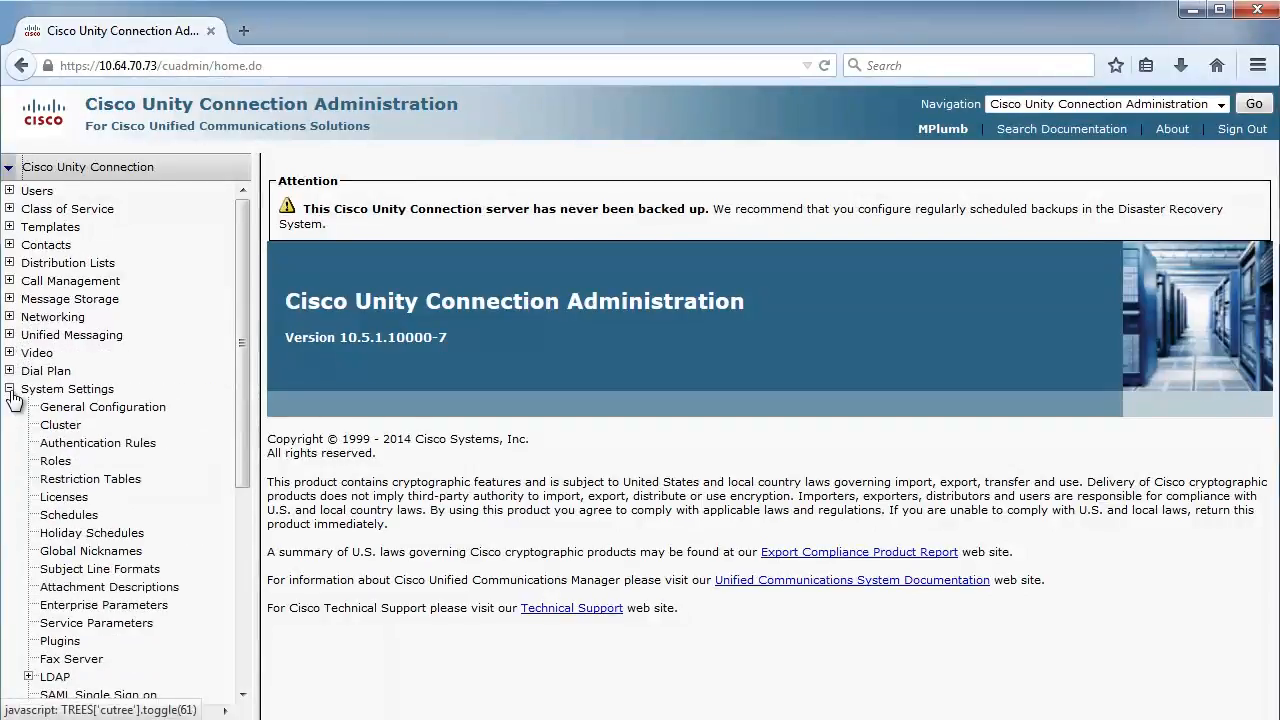
pyautogui.click(8, 388)
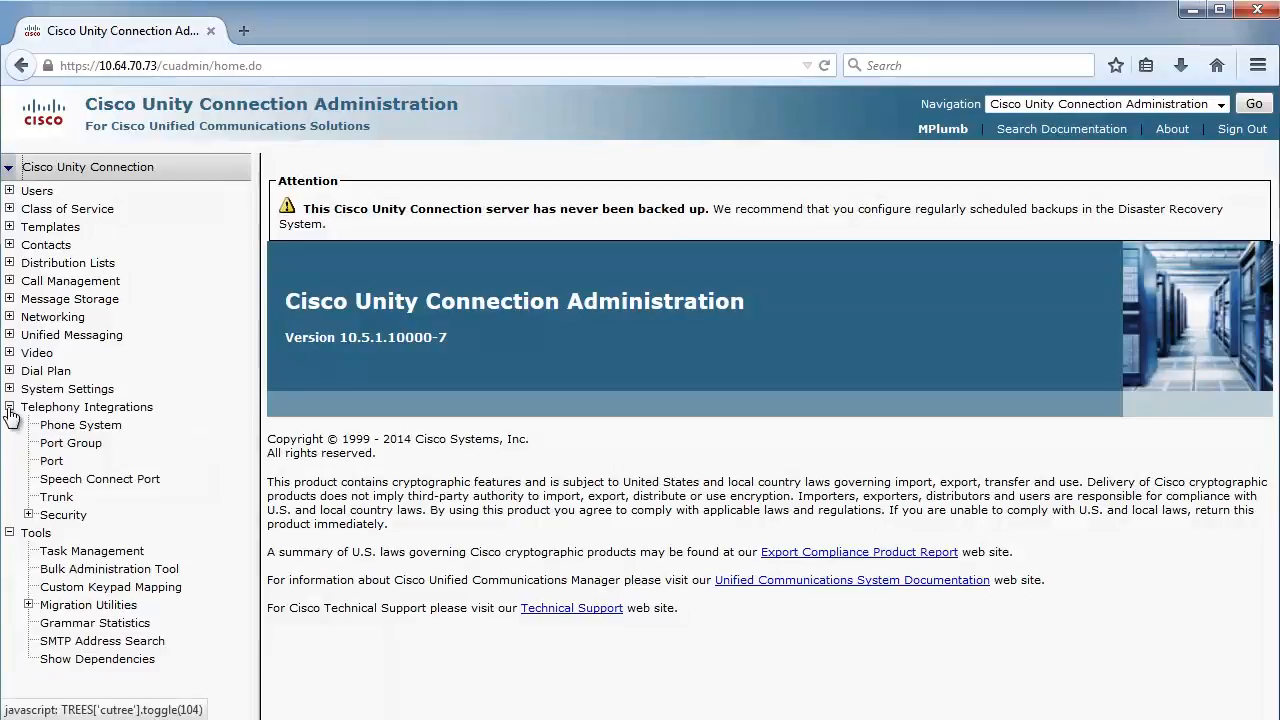
pyautogui.click(10, 408)
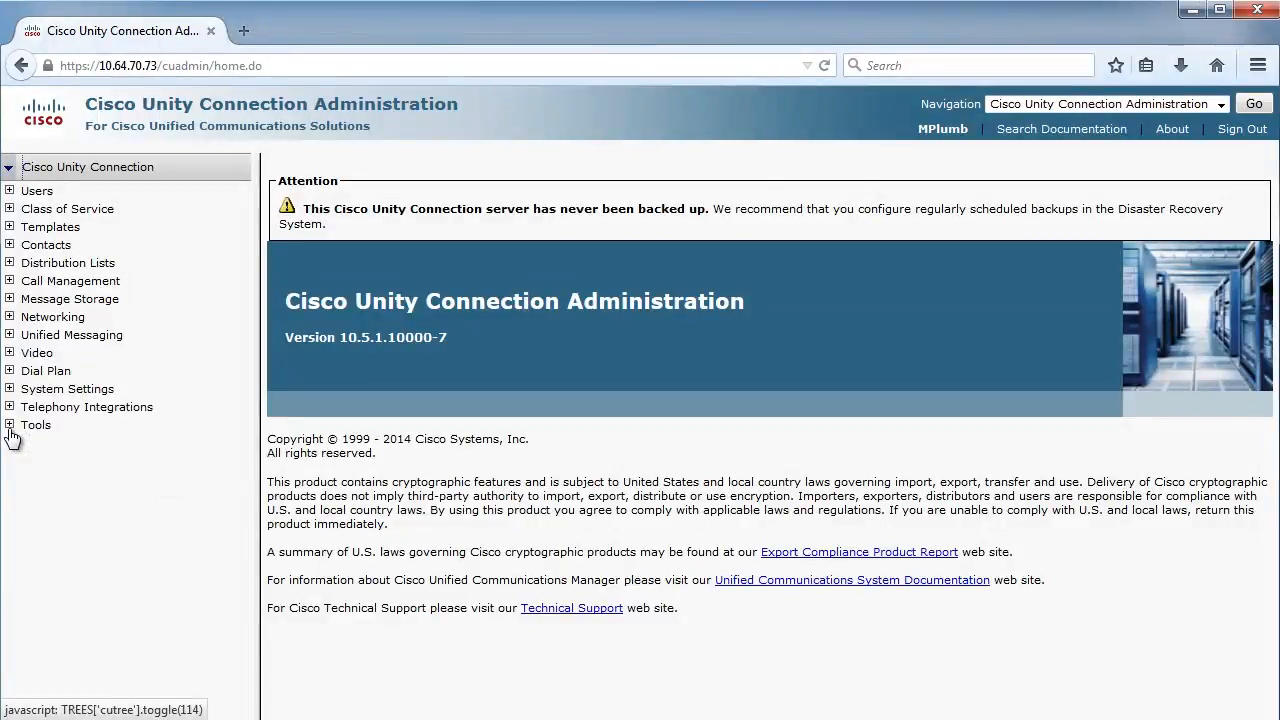
pyautogui.moveTo(200, 264)
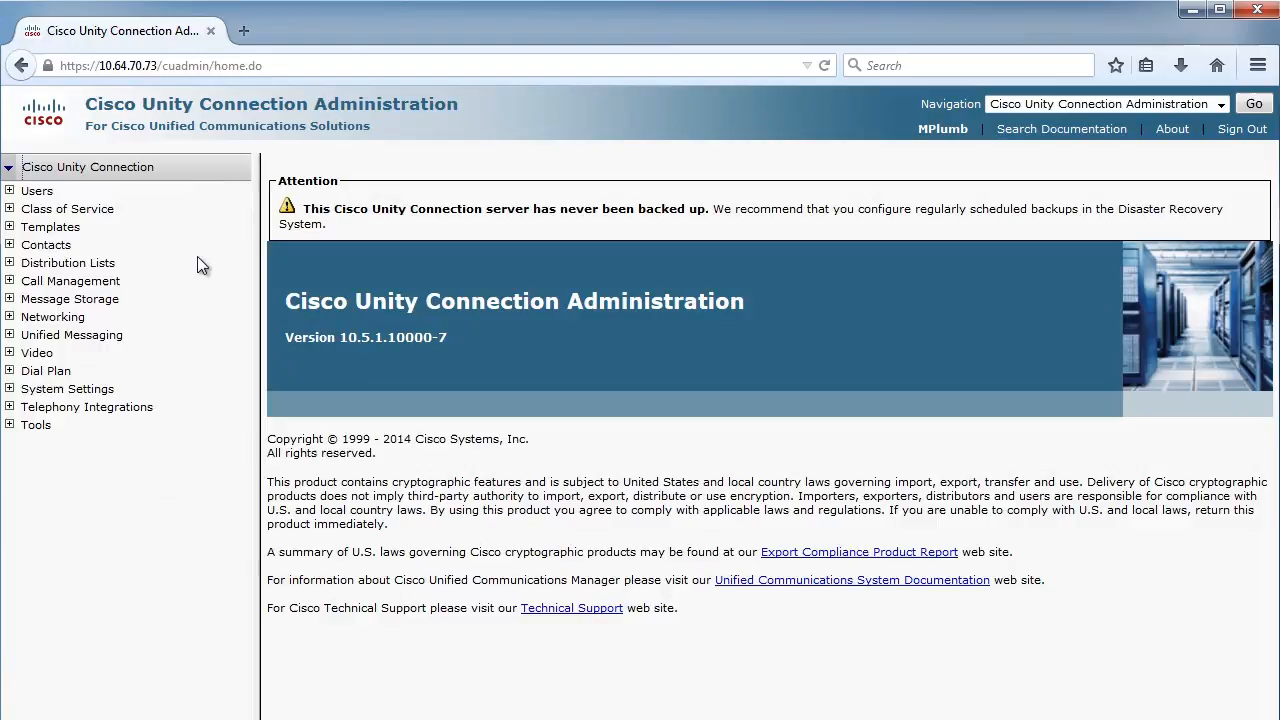
pyautogui.moveTo(136, 342)
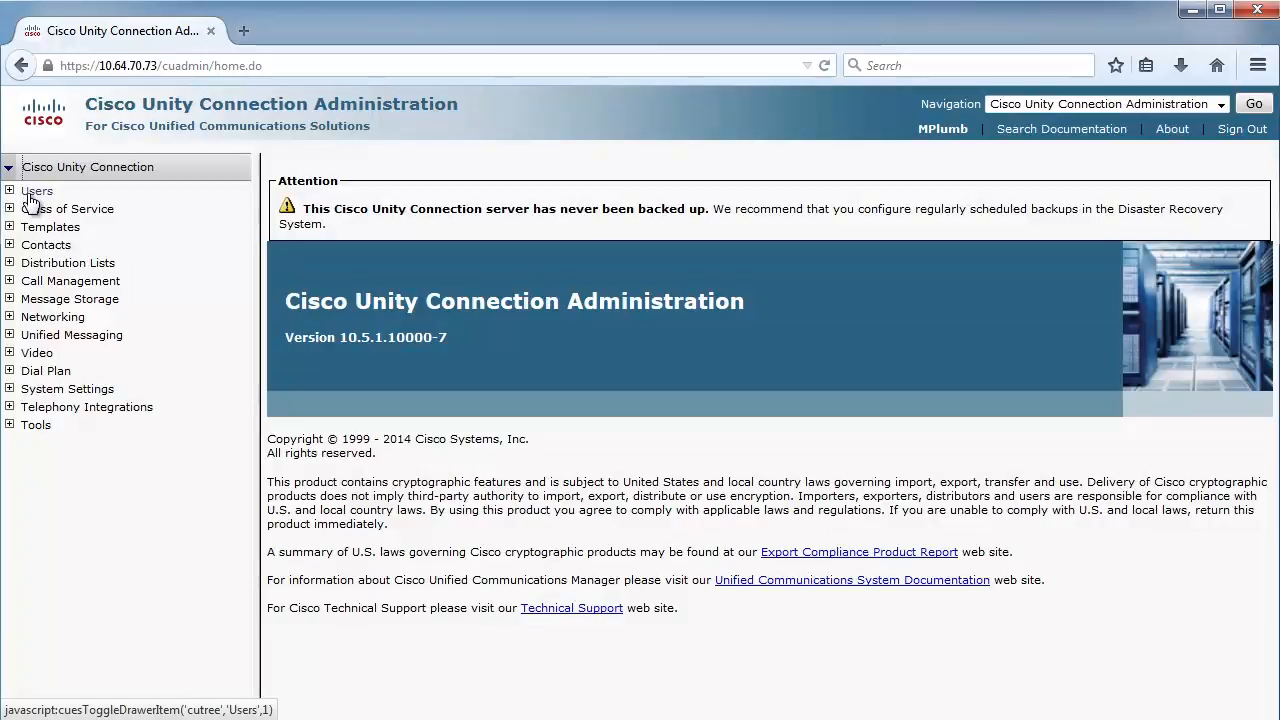
pyautogui.click(36, 190)
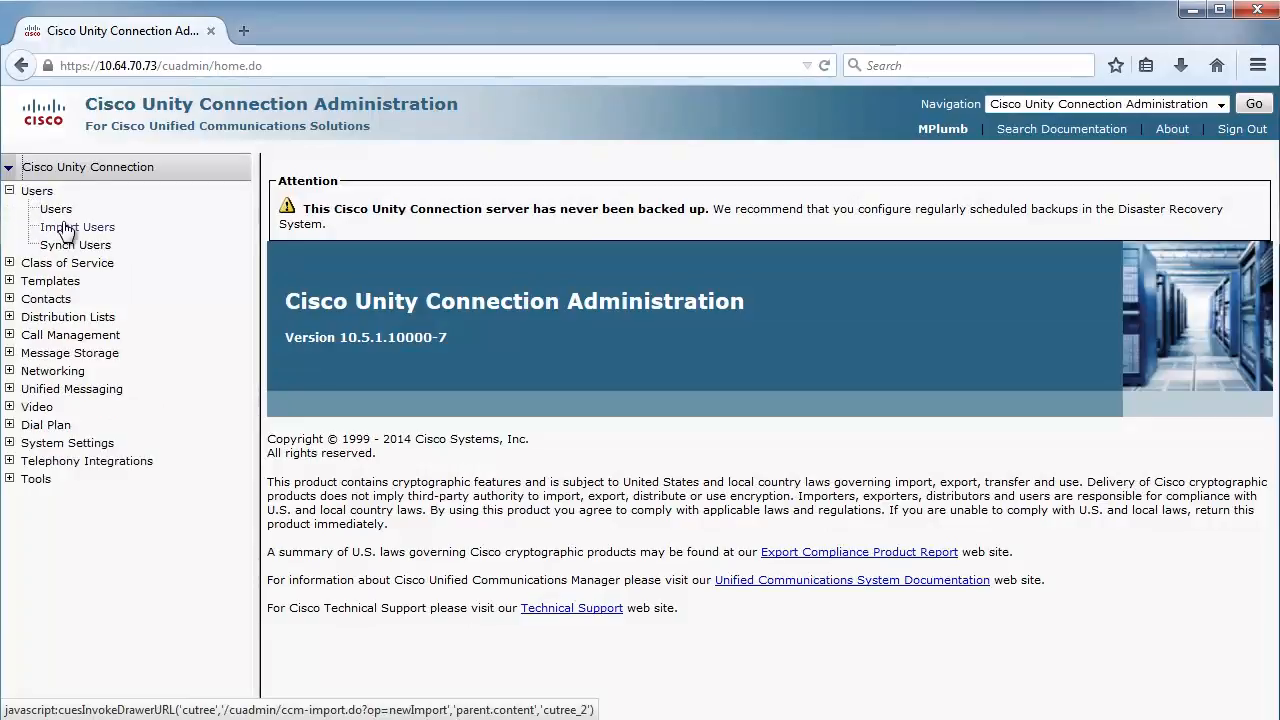
pyautogui.moveTo(280, 500)
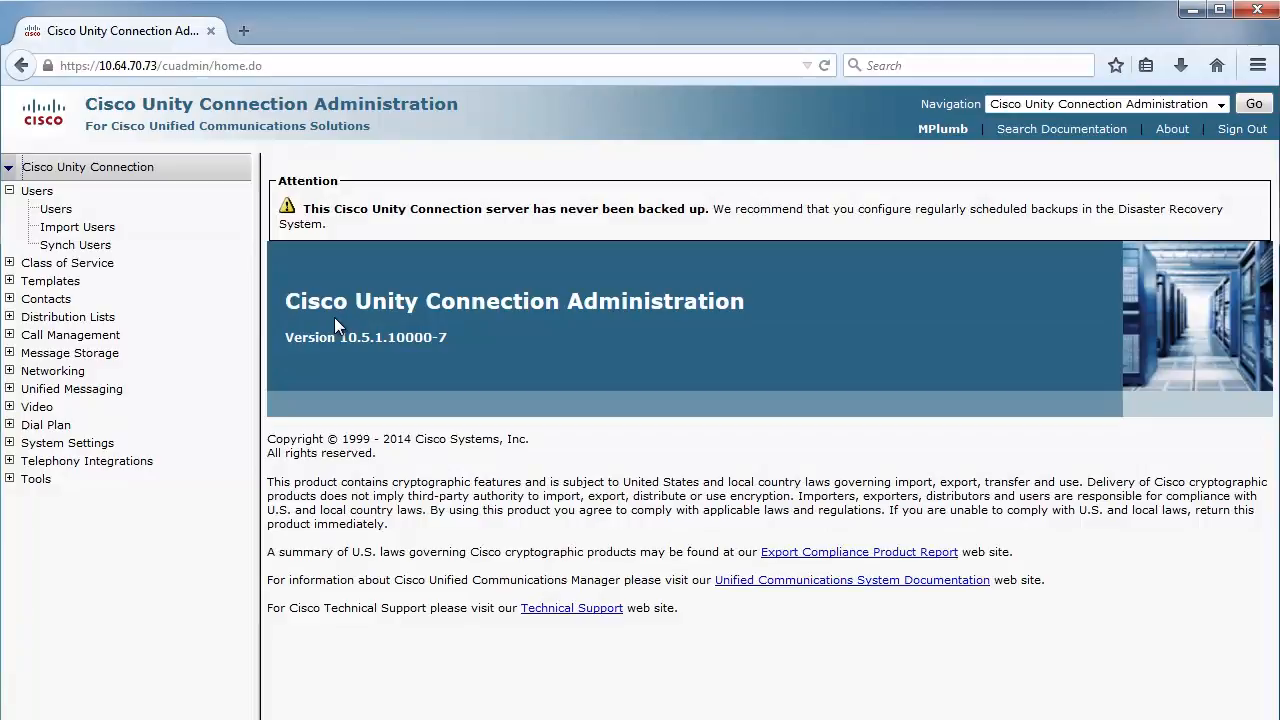
pyautogui.moveTo(366, 336)
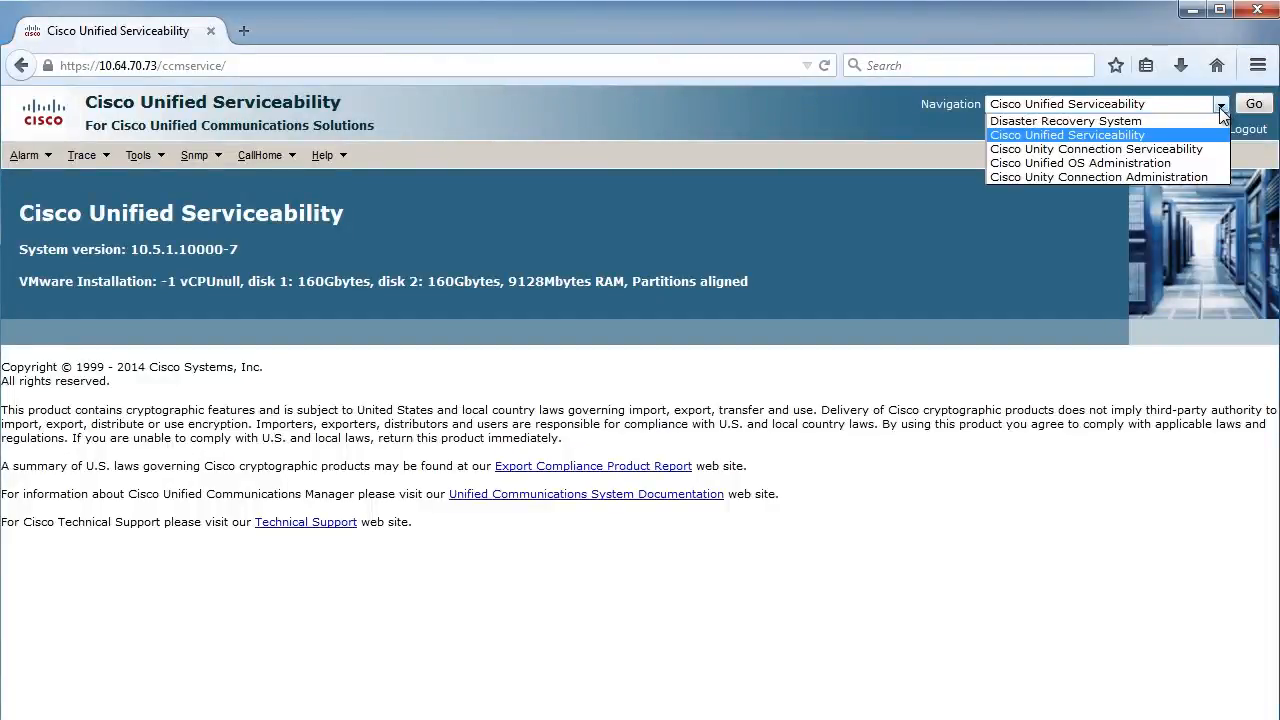
# Stay on Cisco Unified Serviceability and browse its Trace and Tools menus.
pyautogui.click(1066, 136)
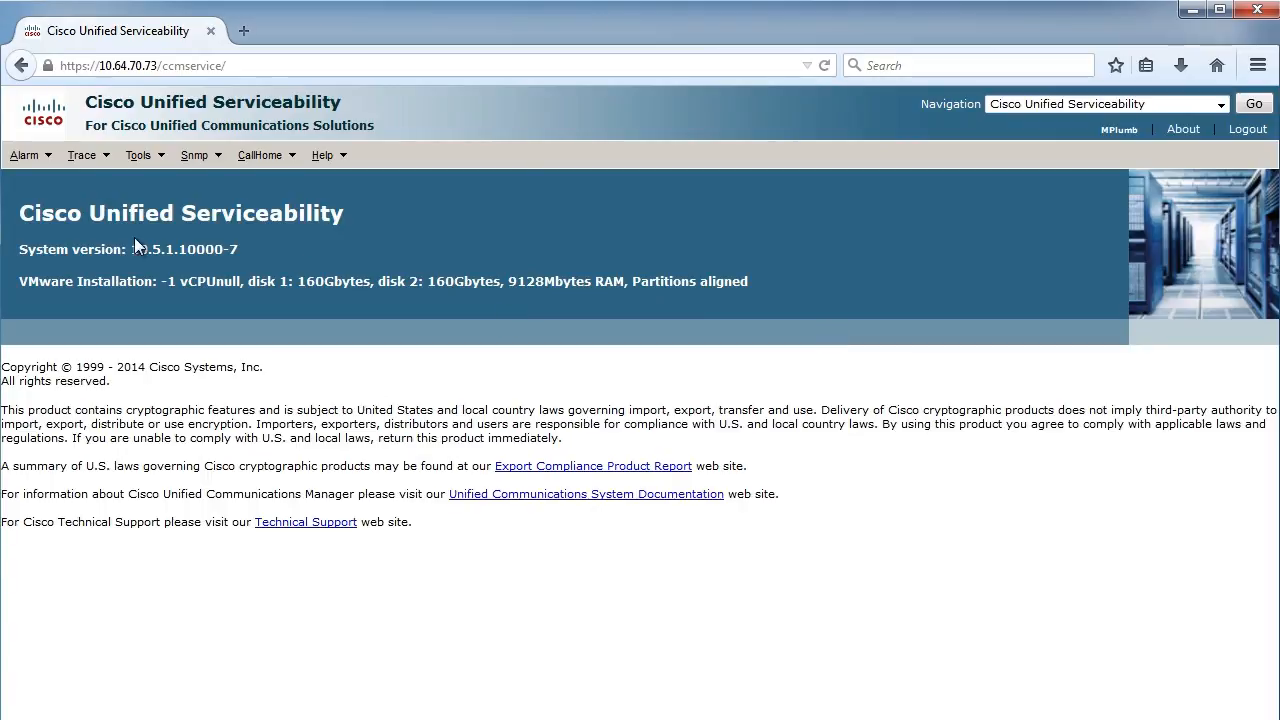
pyautogui.moveTo(42, 184)
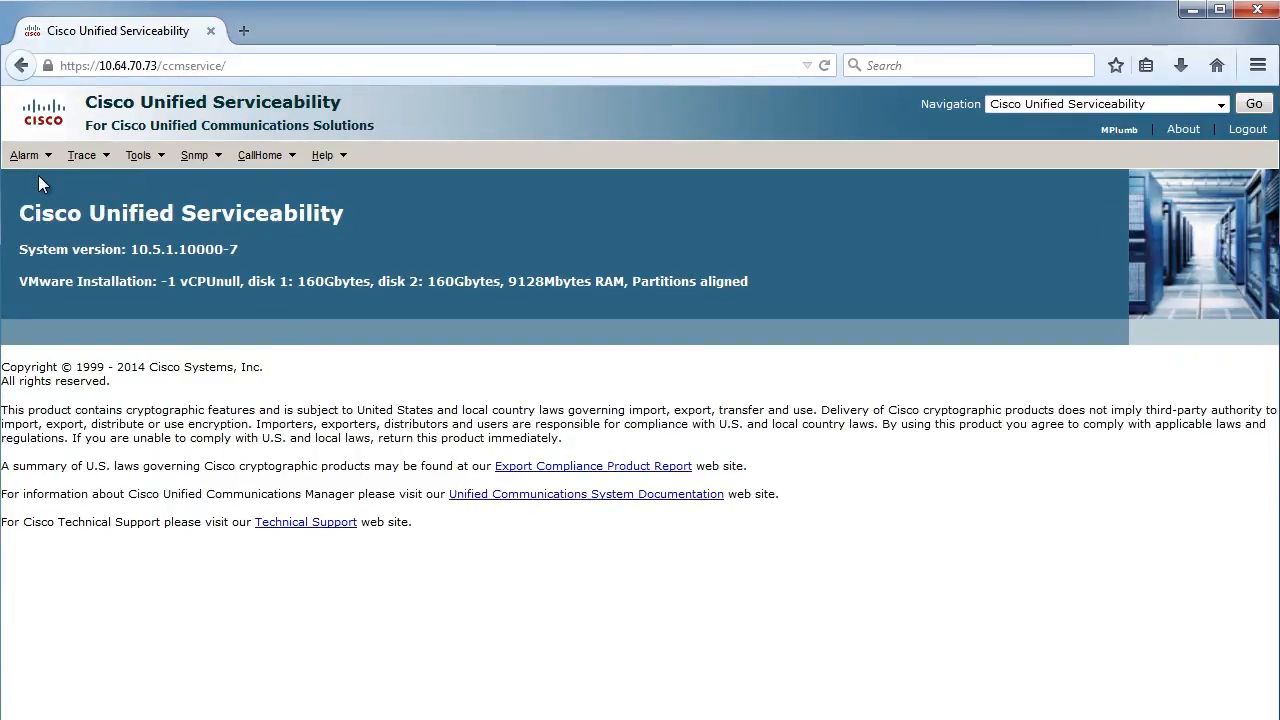
pyautogui.click(82, 156)
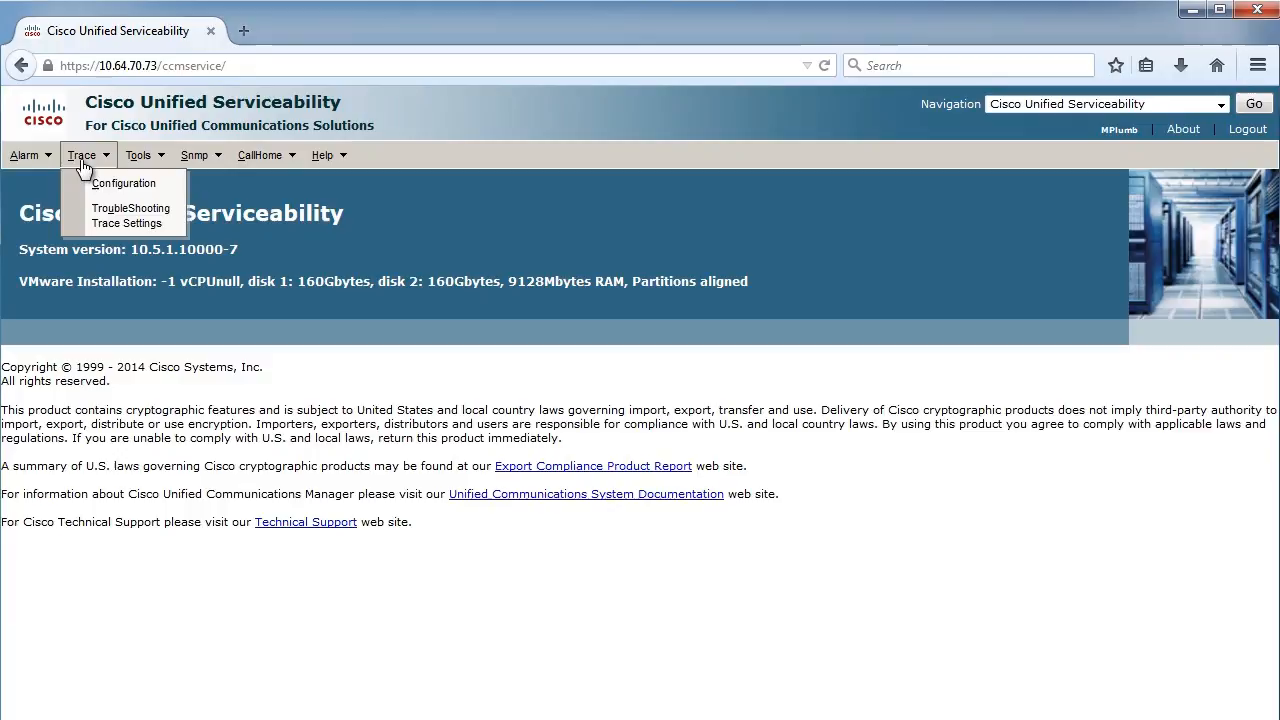
pyautogui.click(138, 156)
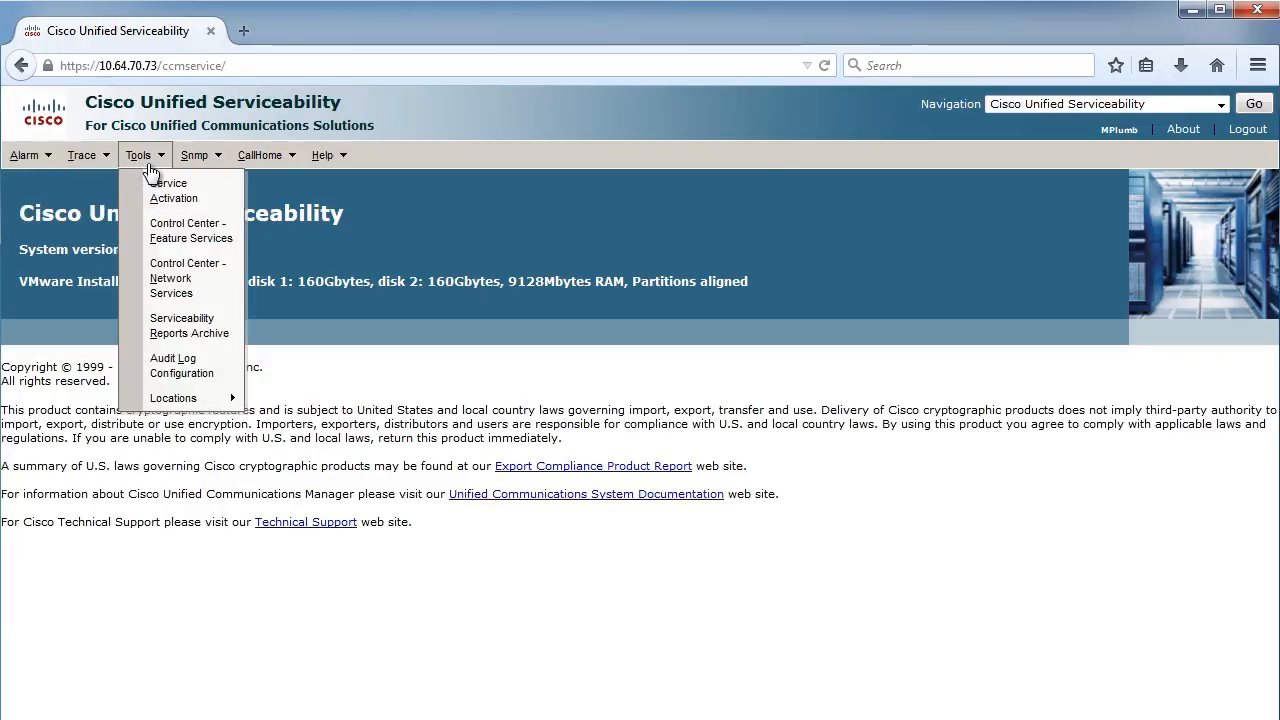
# Load the Service Activation page for server Unity105 and review its service categories, Serviceability Reporter deactivated.
pyautogui.click(174, 190)
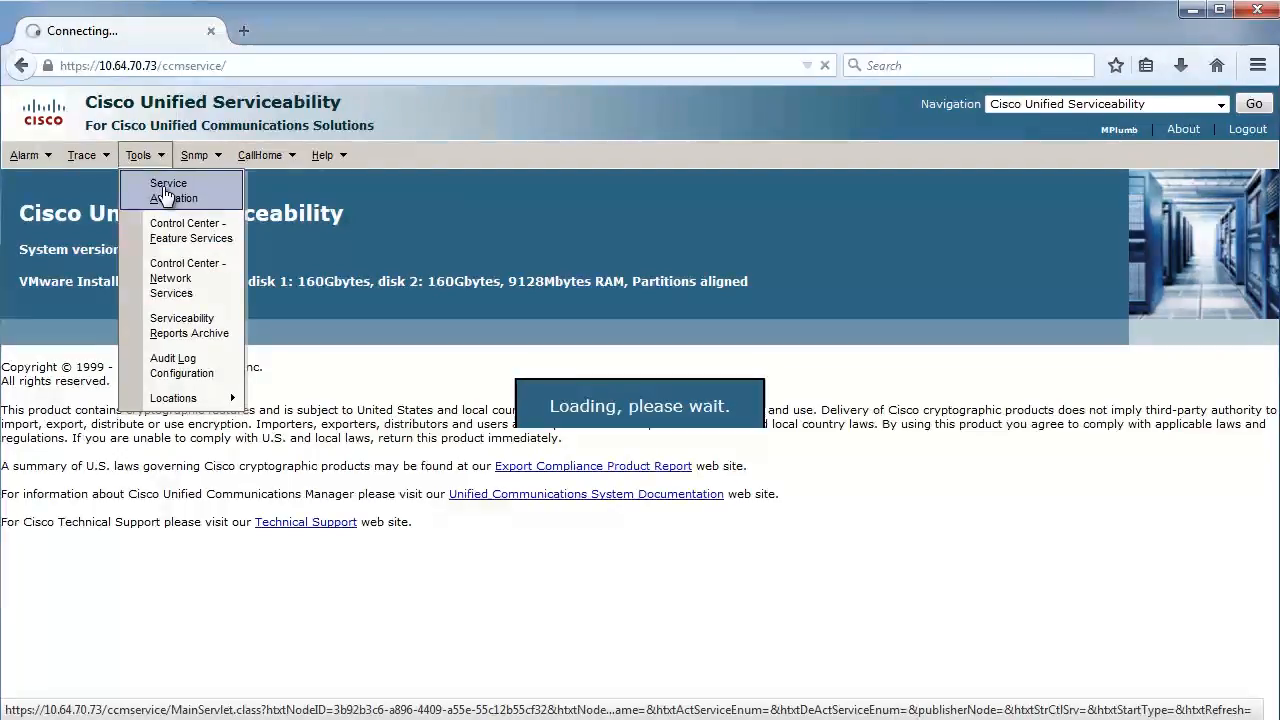
pyautogui.click(168, 190)
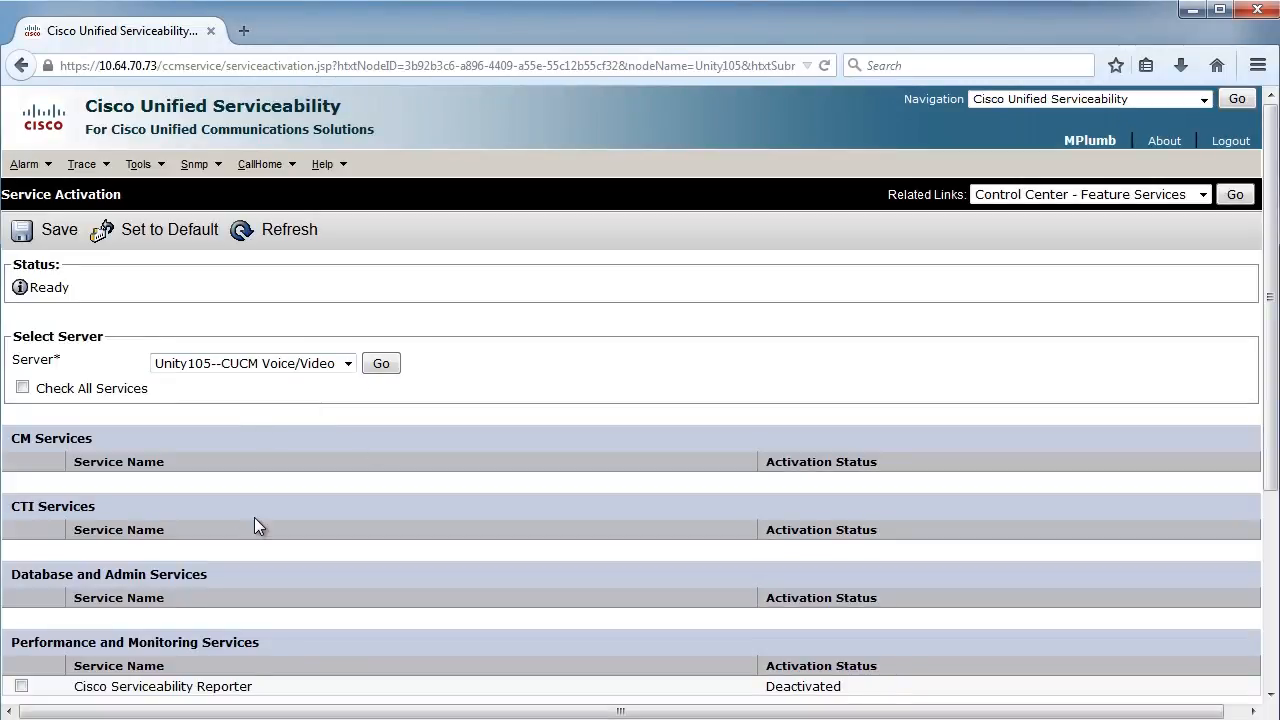
pyautogui.click(380, 364)
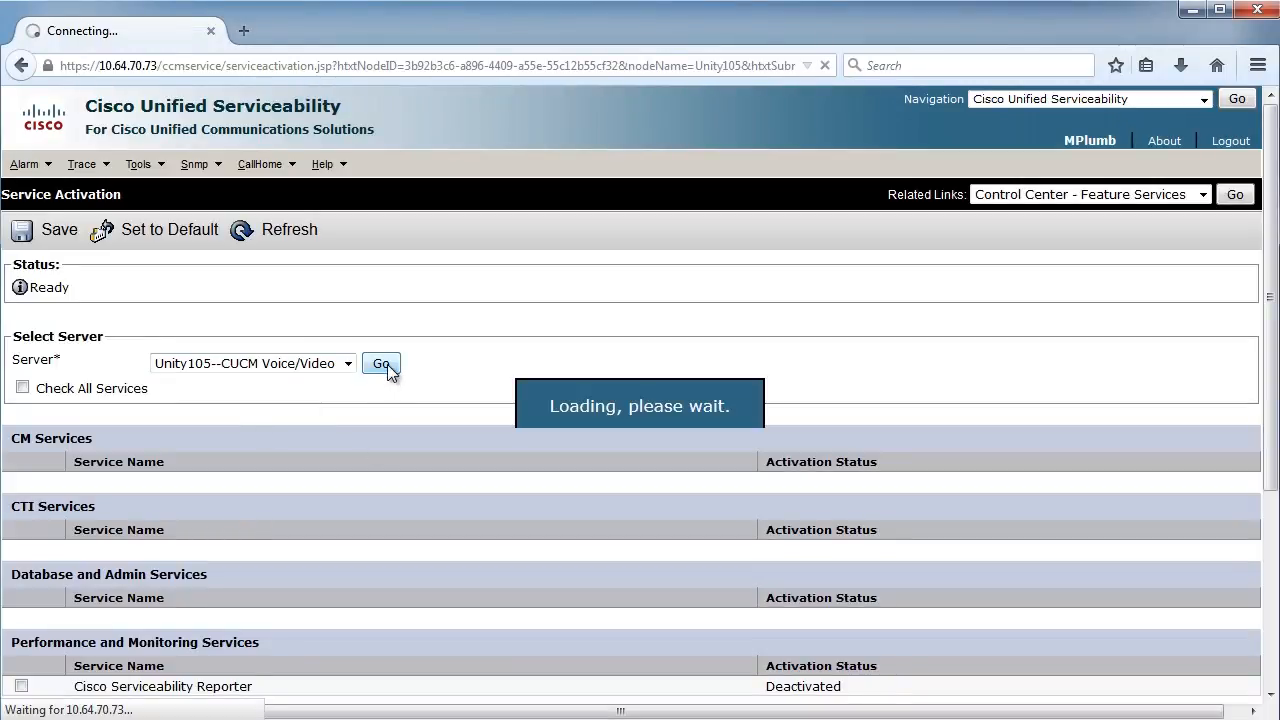
pyautogui.click(380, 364)
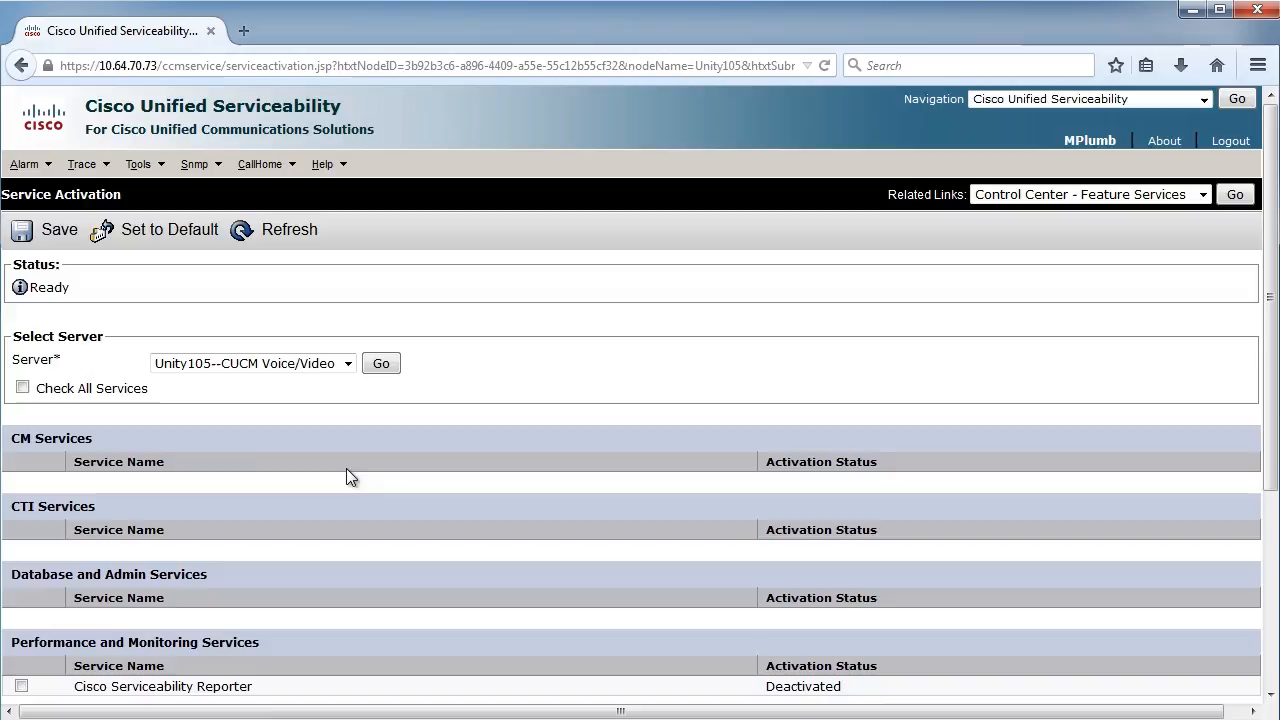
pyautogui.scroll(-3)
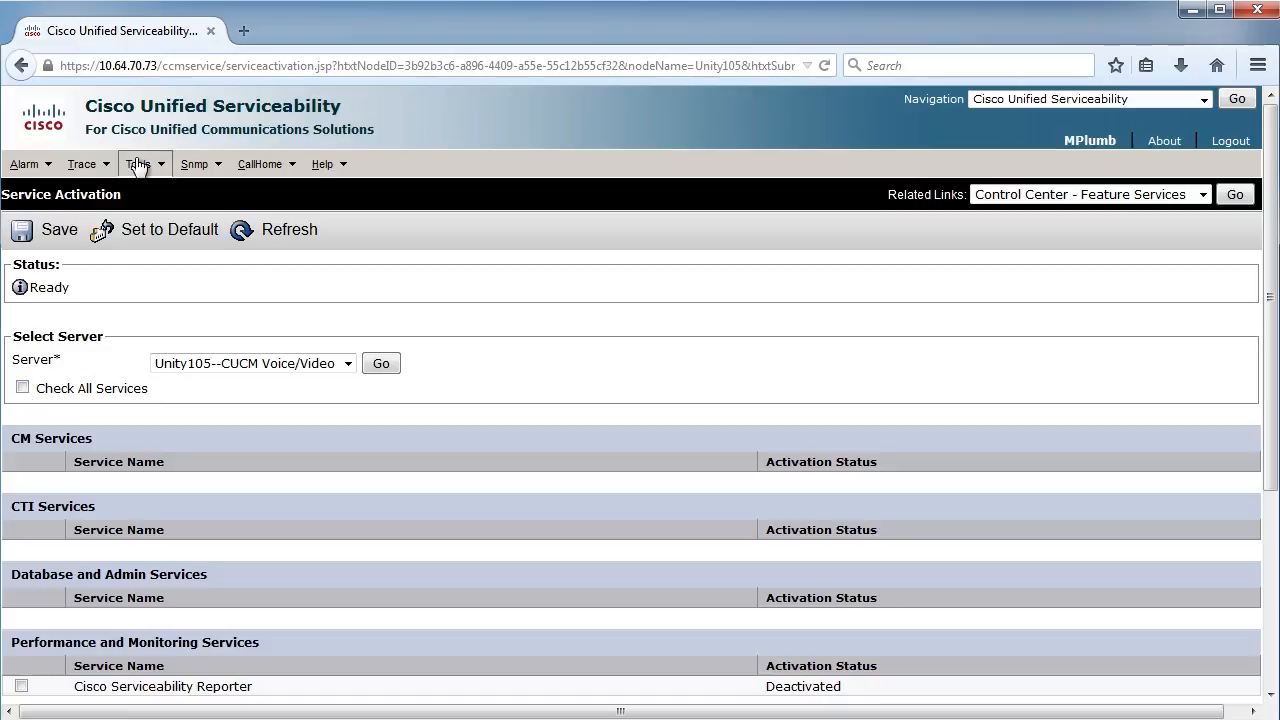
# View Control Center – Feature Services for Unity105, showing Serviceability Reporter and DirSync not running.
pyautogui.click(208, 224)
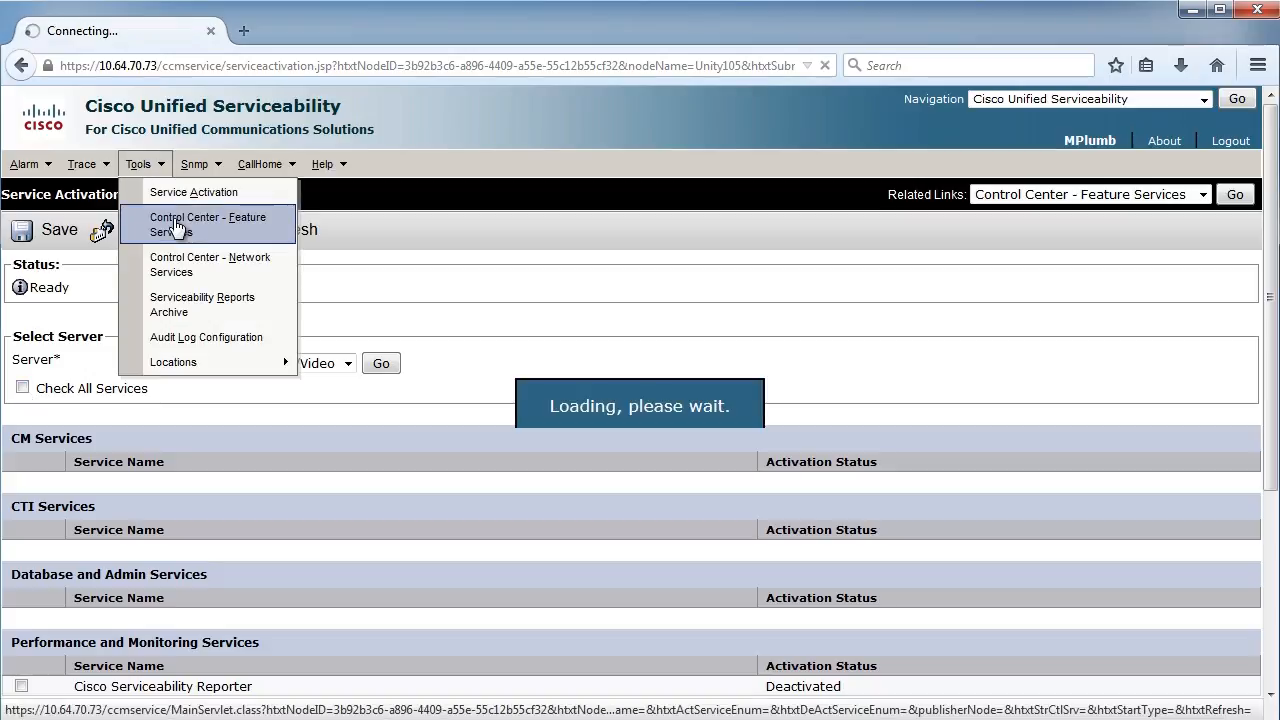
pyautogui.click(208, 224)
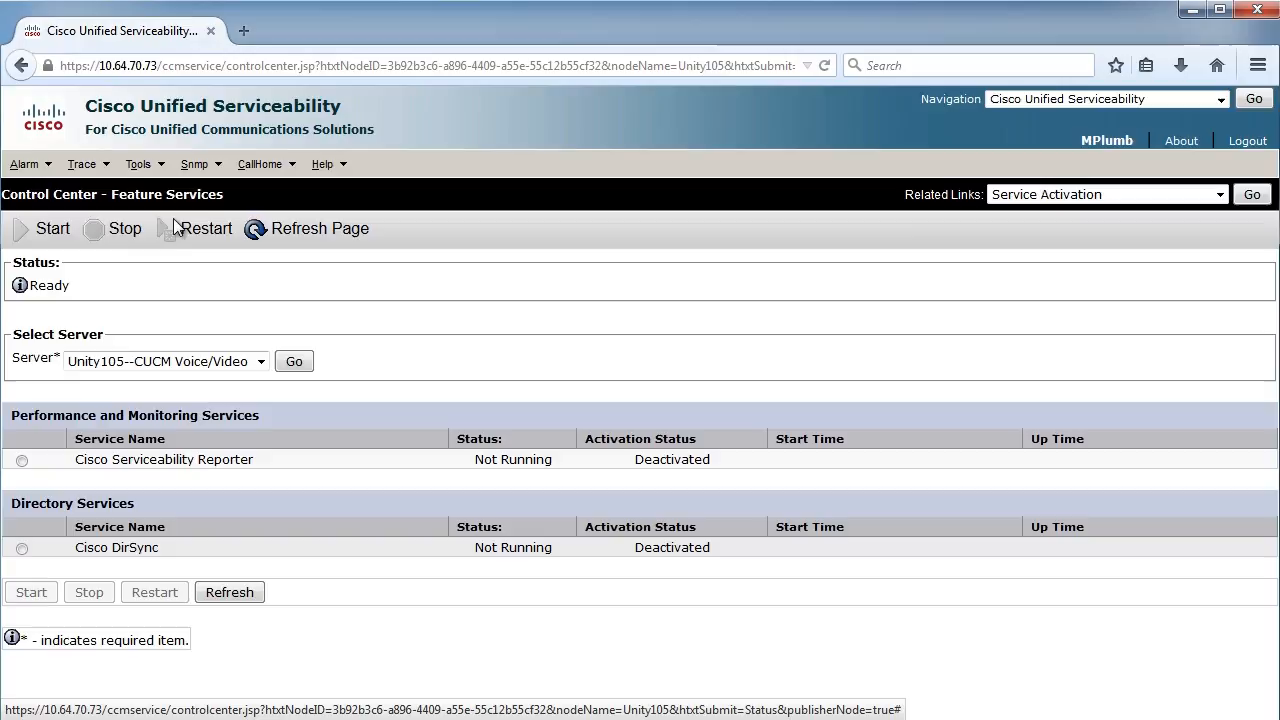
pyautogui.moveTo(244, 480)
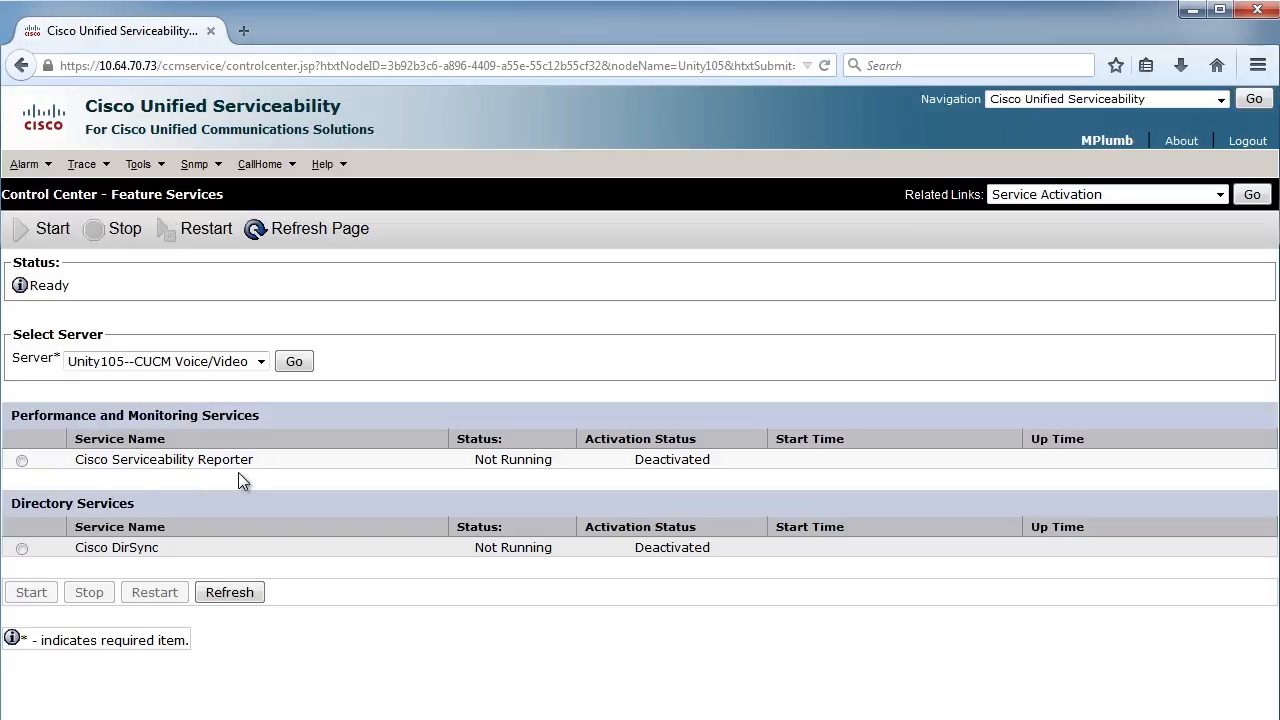
pyautogui.moveTo(400, 580)
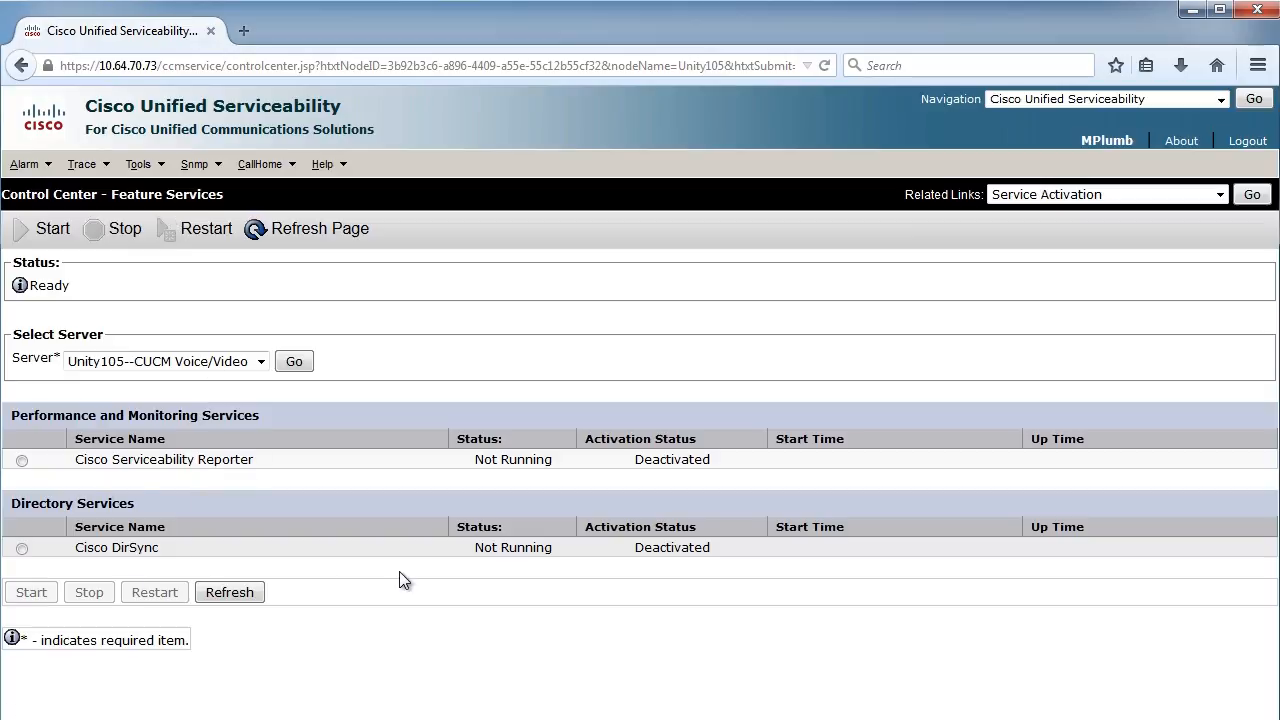
pyautogui.click(140, 164)
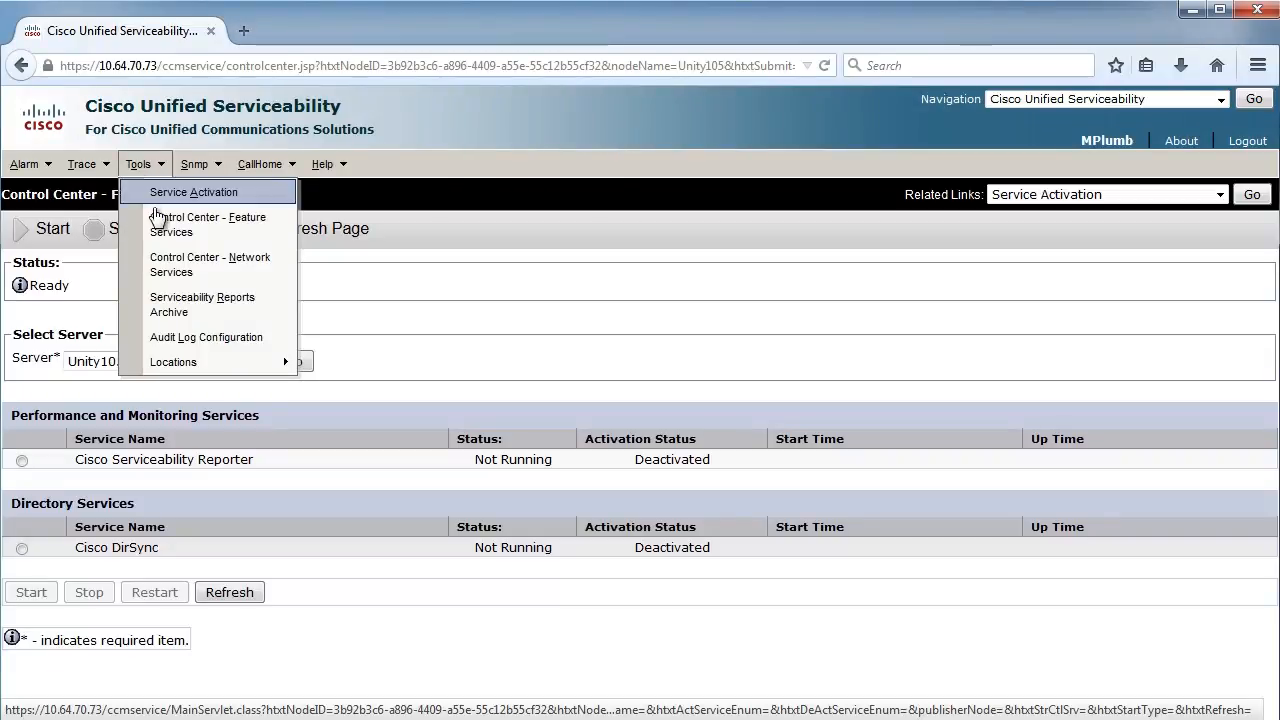
# View Control Center – Network Services and scroll through the running Performance and Monitoring and Platform services.
pyautogui.click(210, 264)
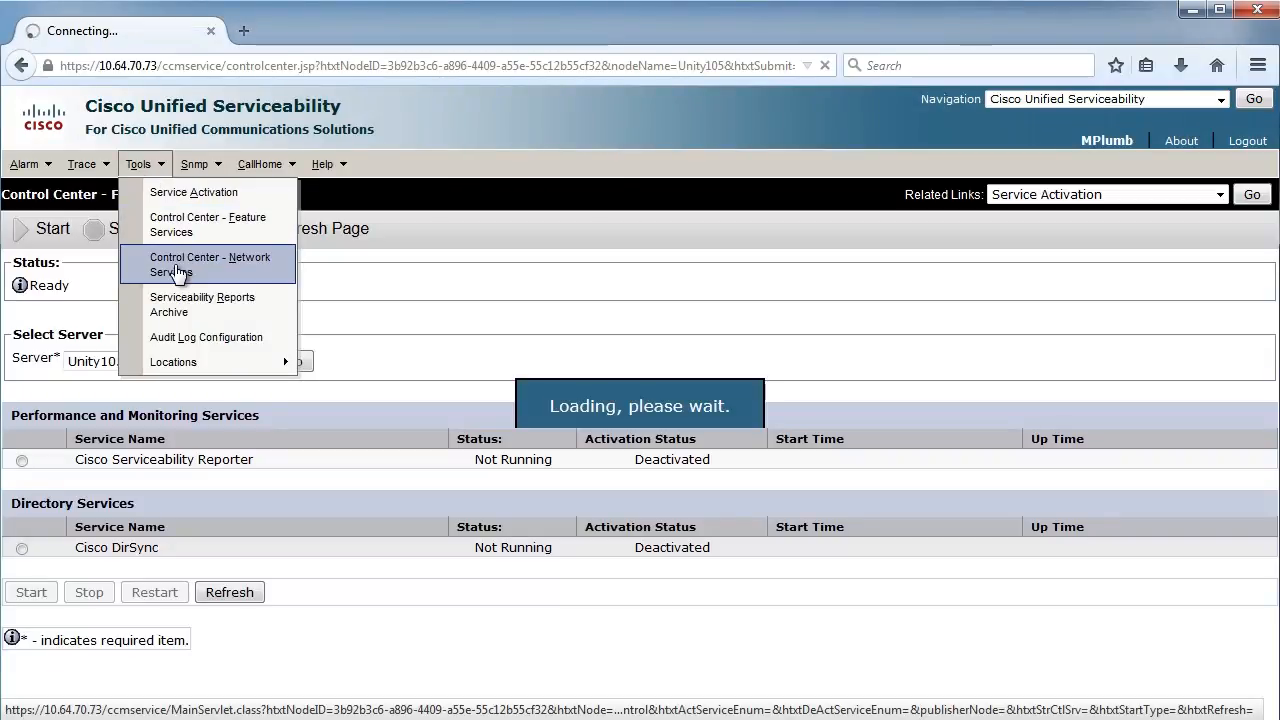
pyautogui.click(210, 264)
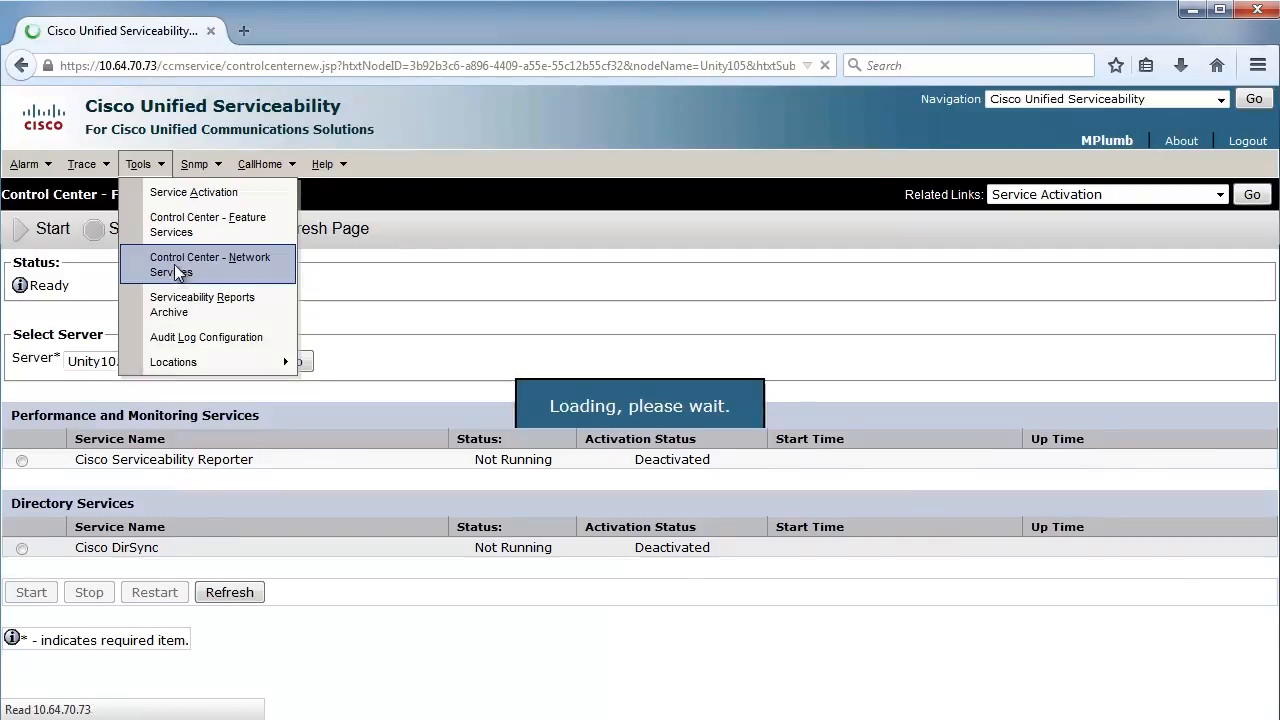
pyautogui.click(208, 264)
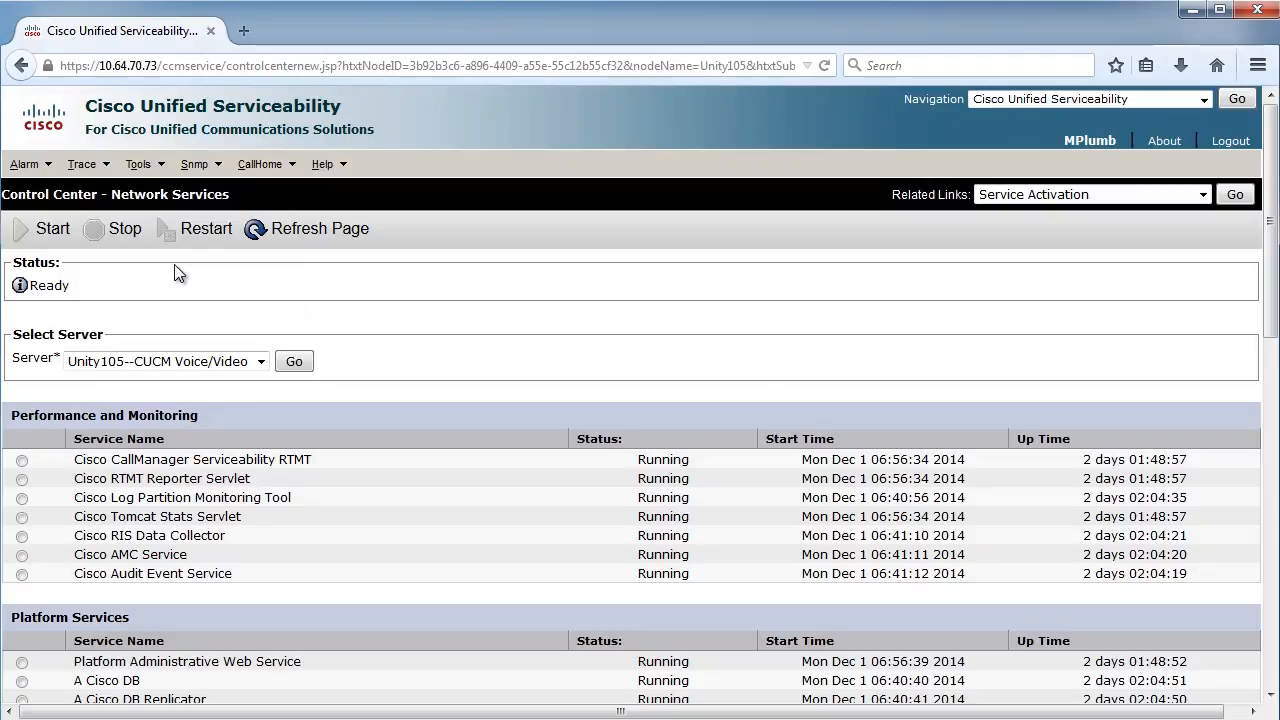
pyautogui.moveTo(336, 596)
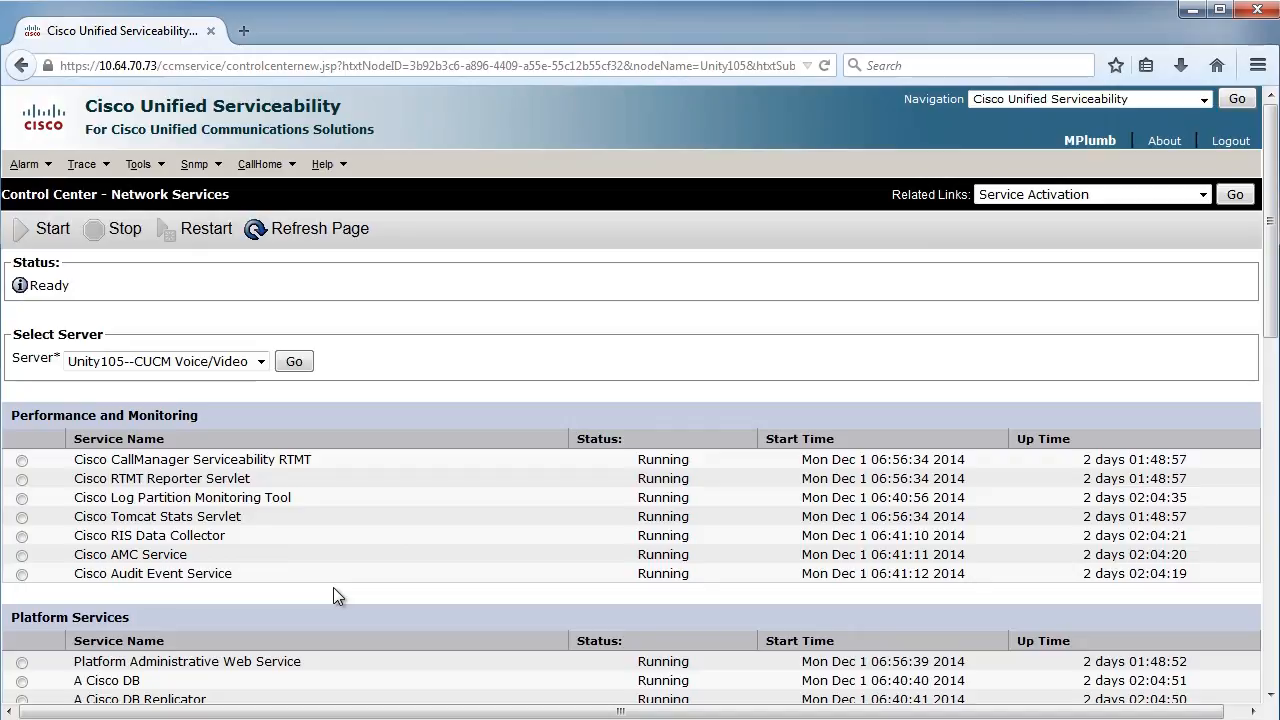
pyautogui.scroll(-3)
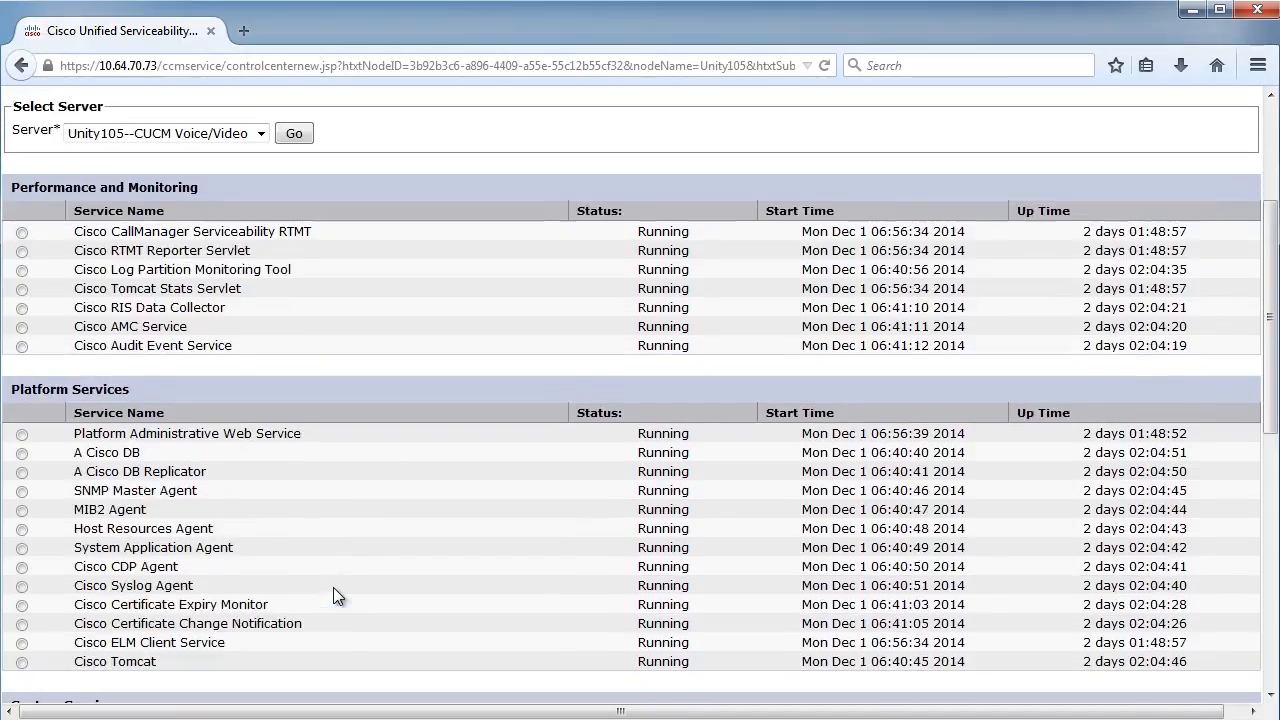
pyautogui.moveTo(680, 480)
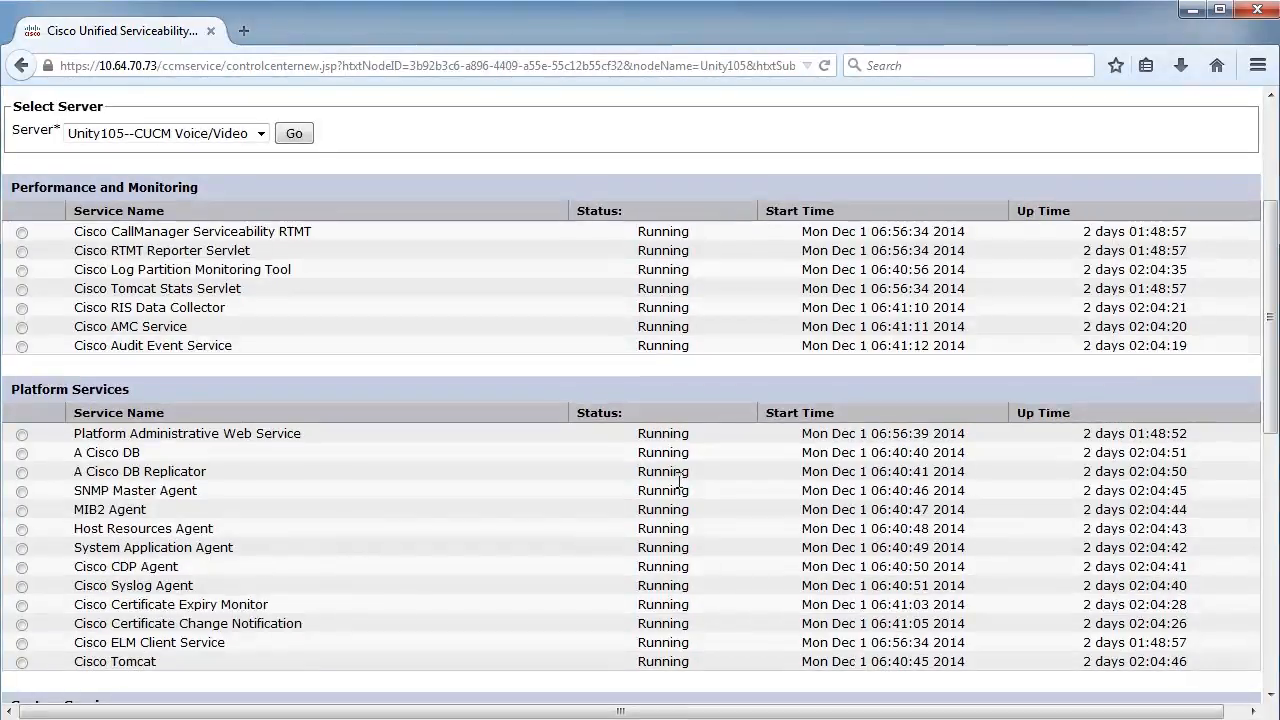
pyautogui.moveTo(420, 548)
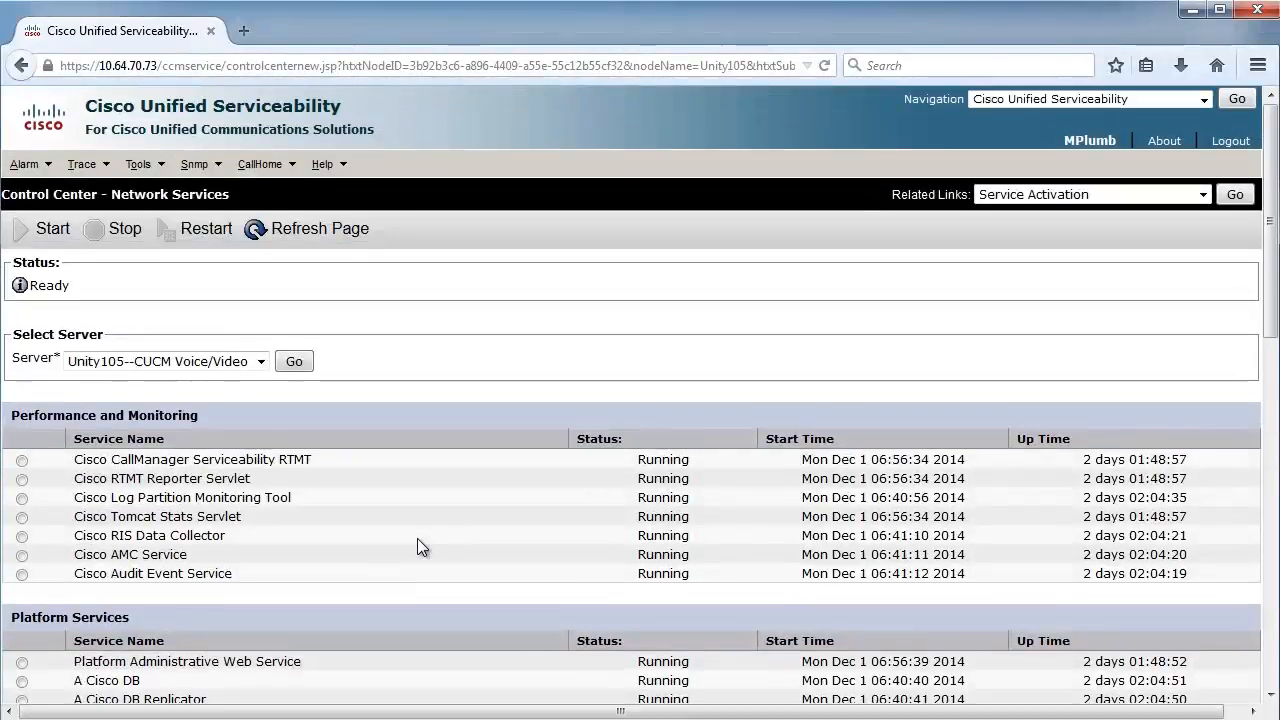
pyautogui.moveTo(316, 580)
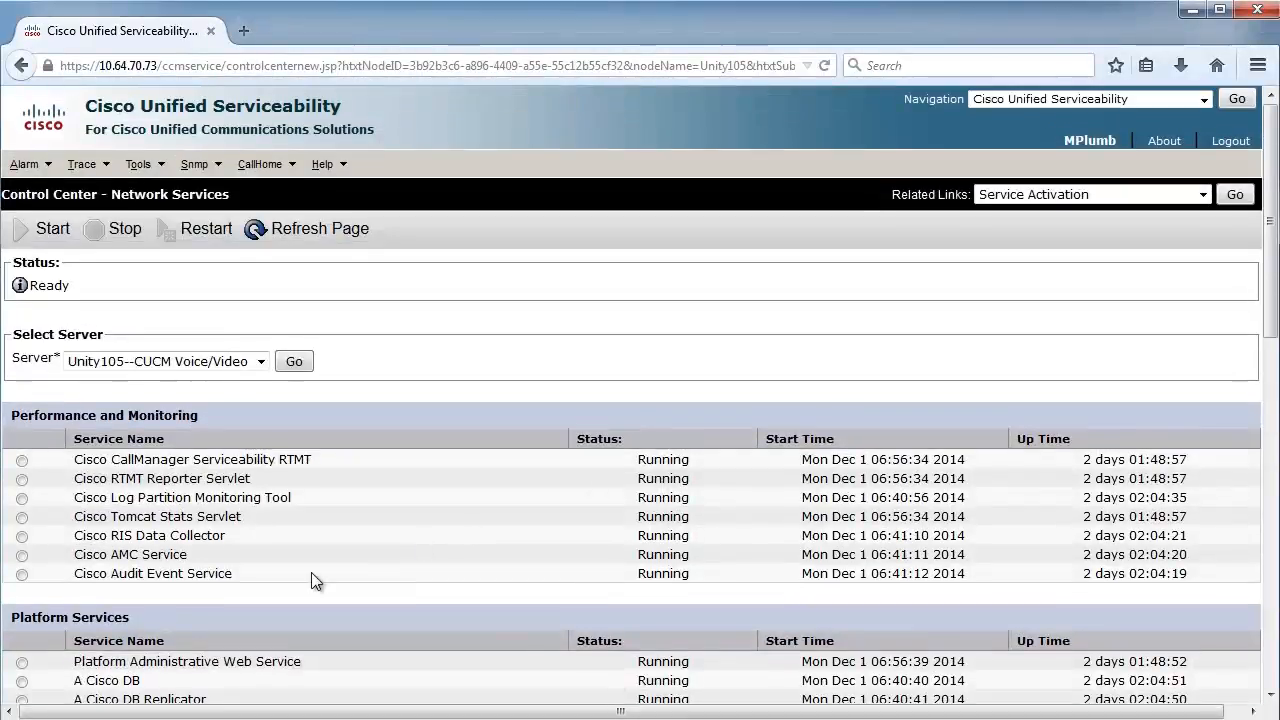
pyautogui.moveTo(36, 476)
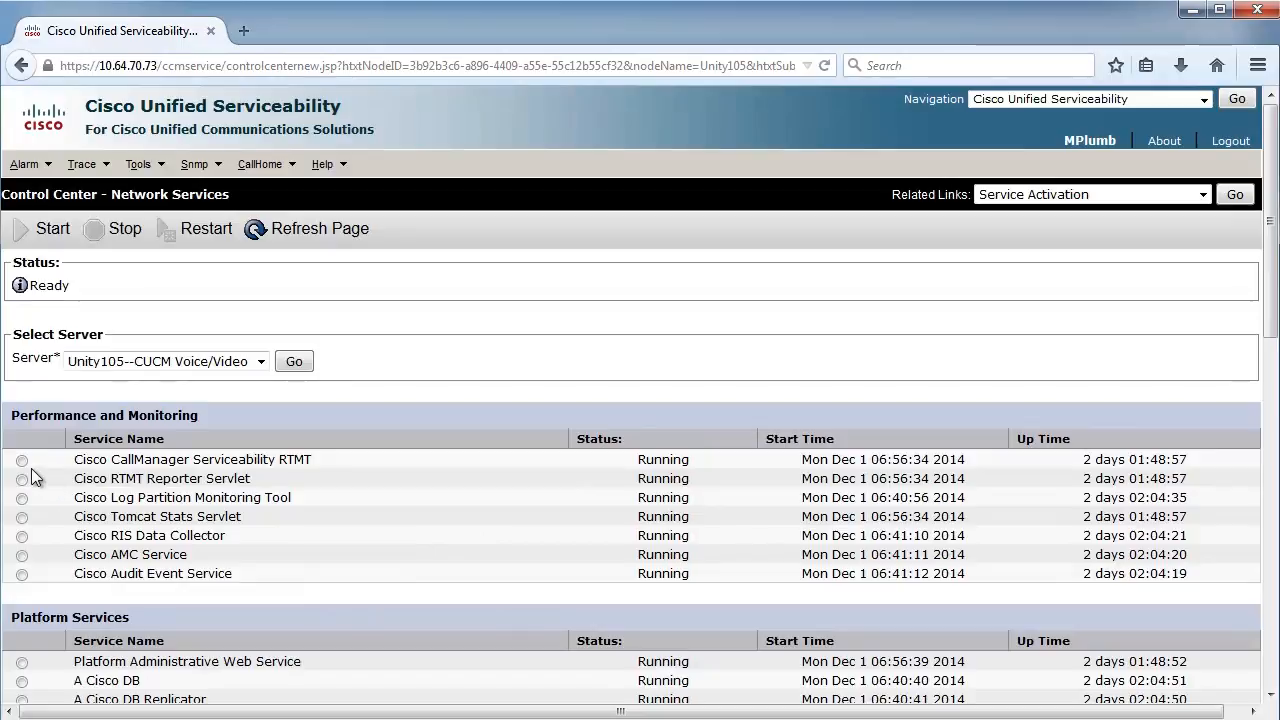
pyautogui.click(20, 458)
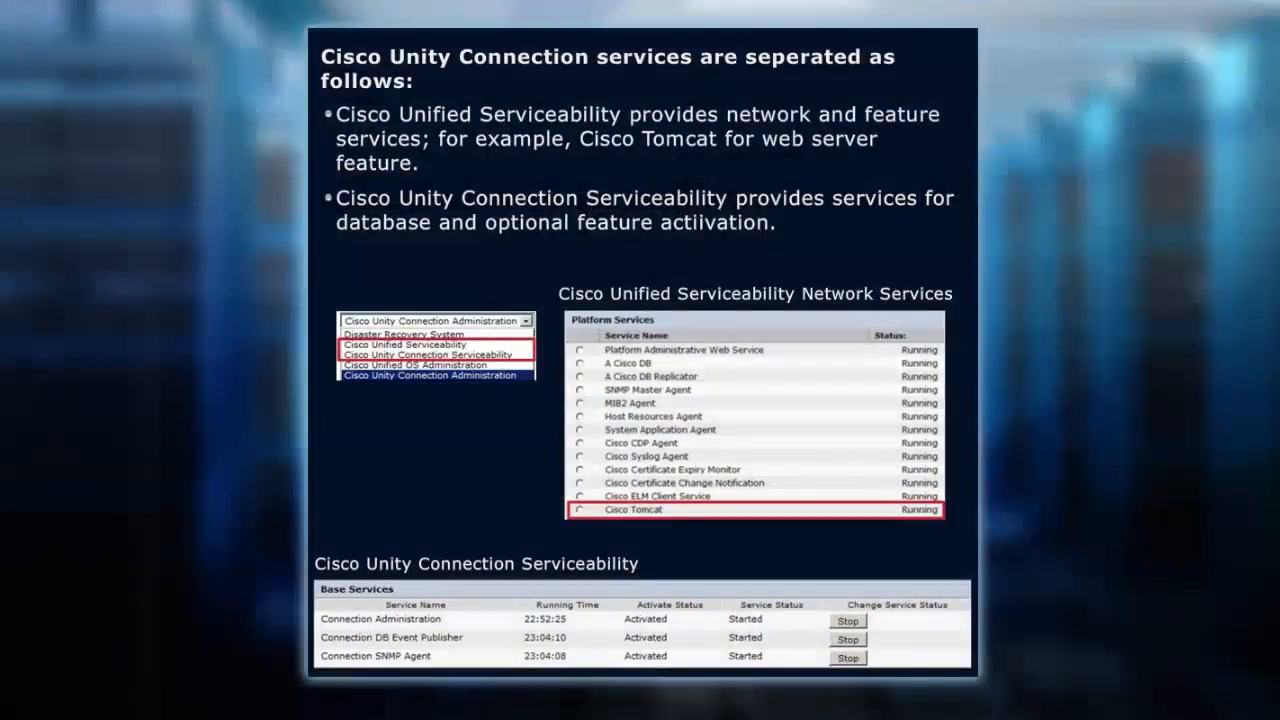
pyautogui.moveTo(786, 408)
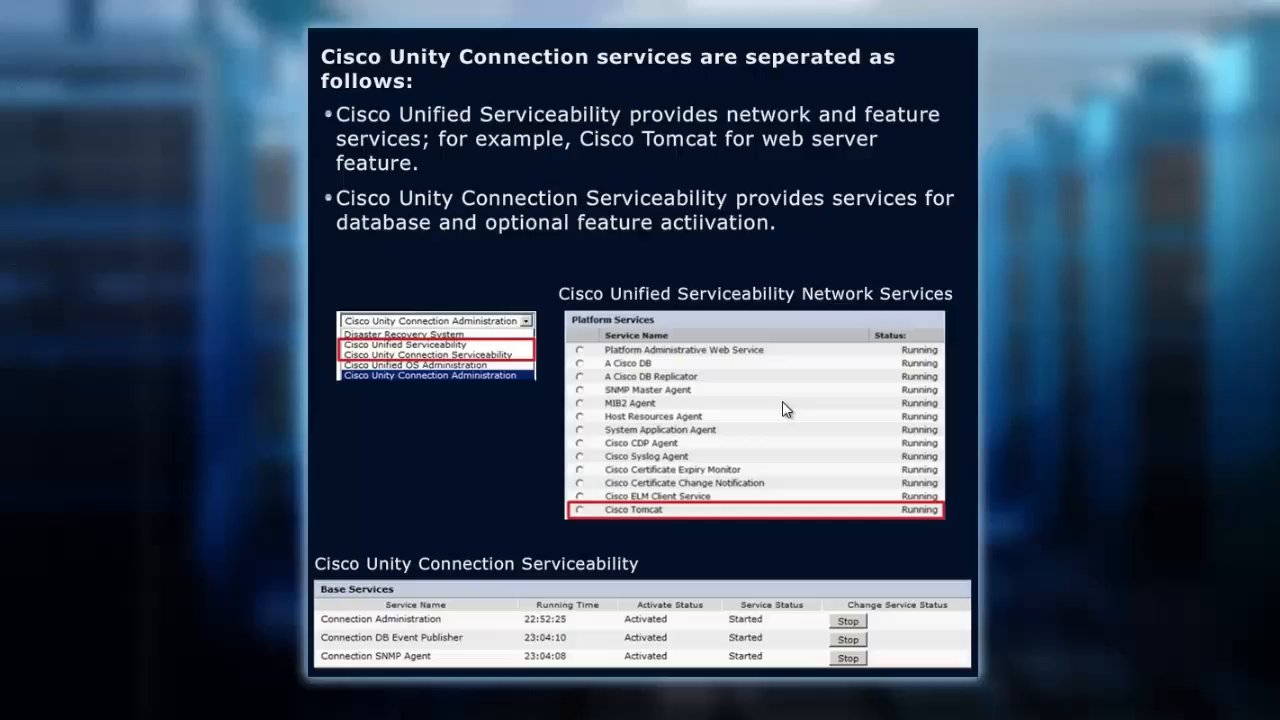
pyautogui.moveTo(710, 556)
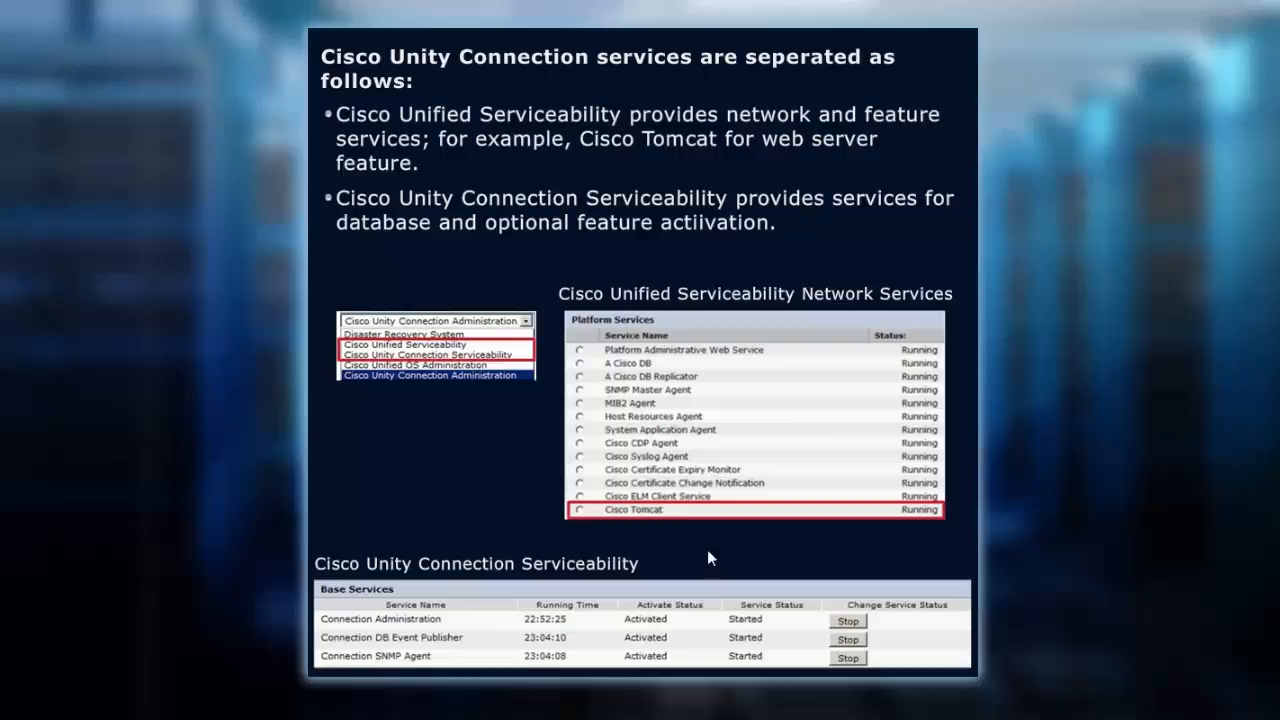
pyautogui.moveTo(456, 634)
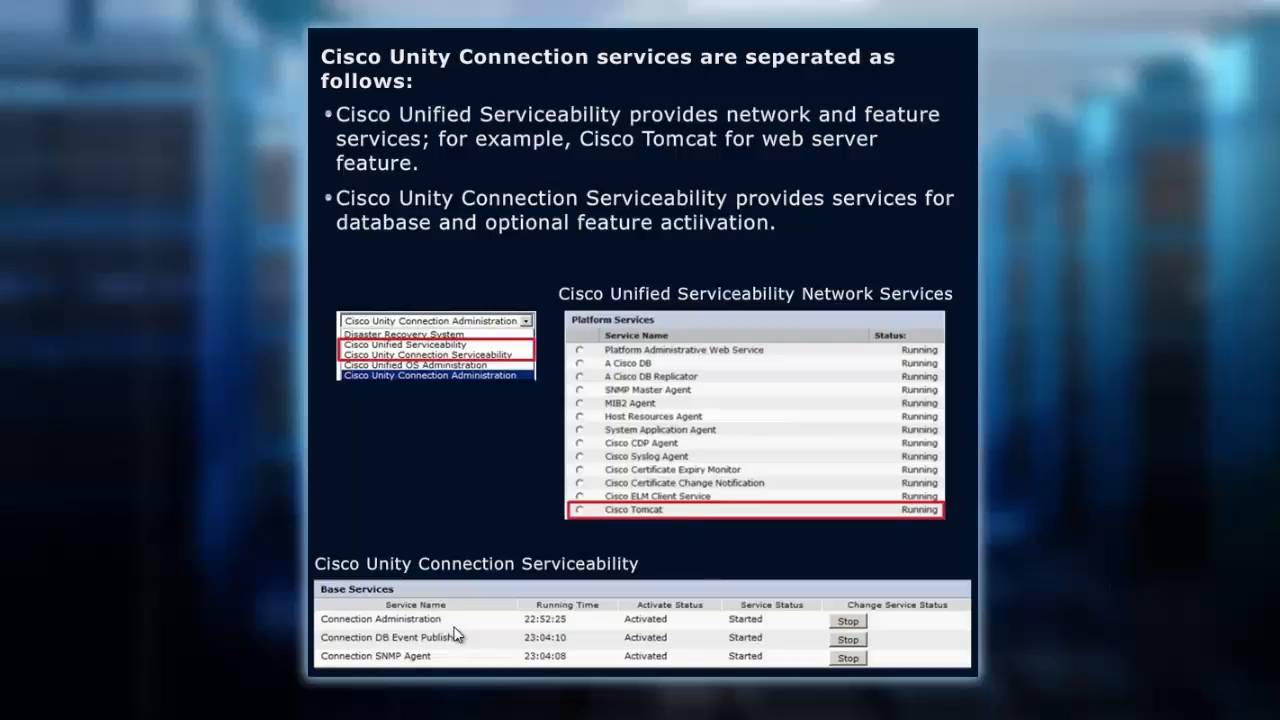
pyautogui.moveTo(820, 628)
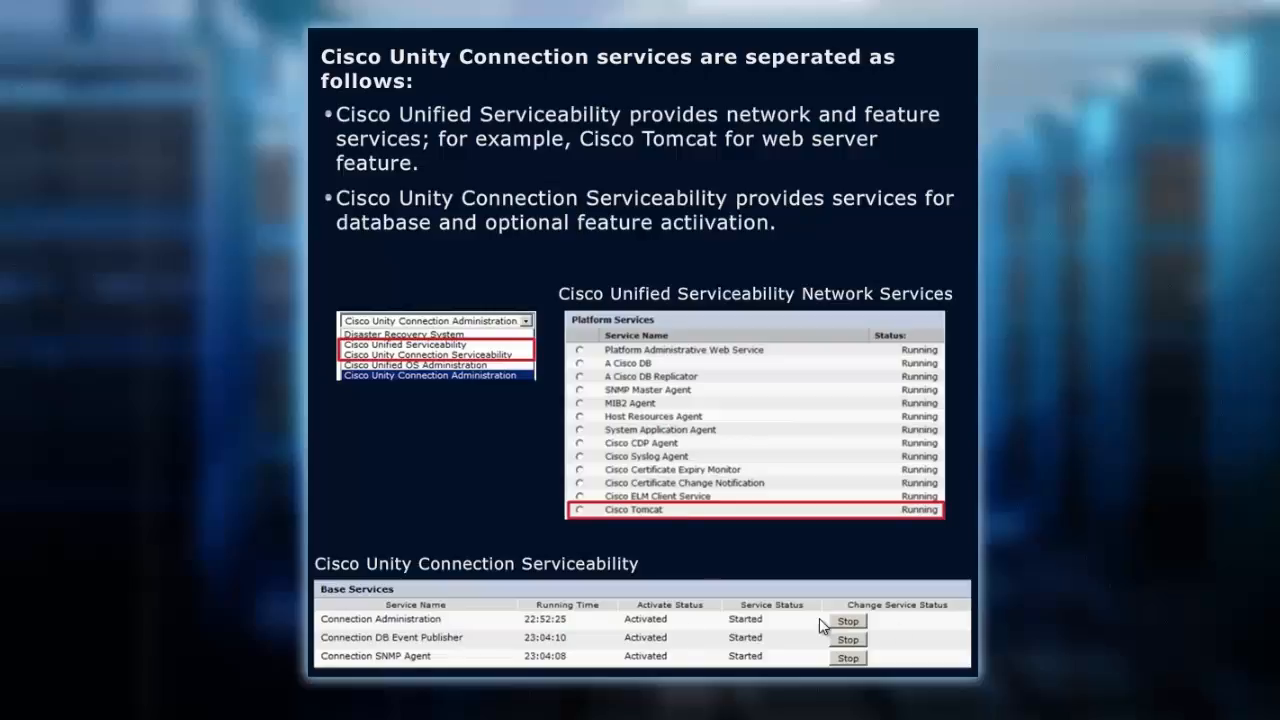
pyautogui.moveTo(868, 636)
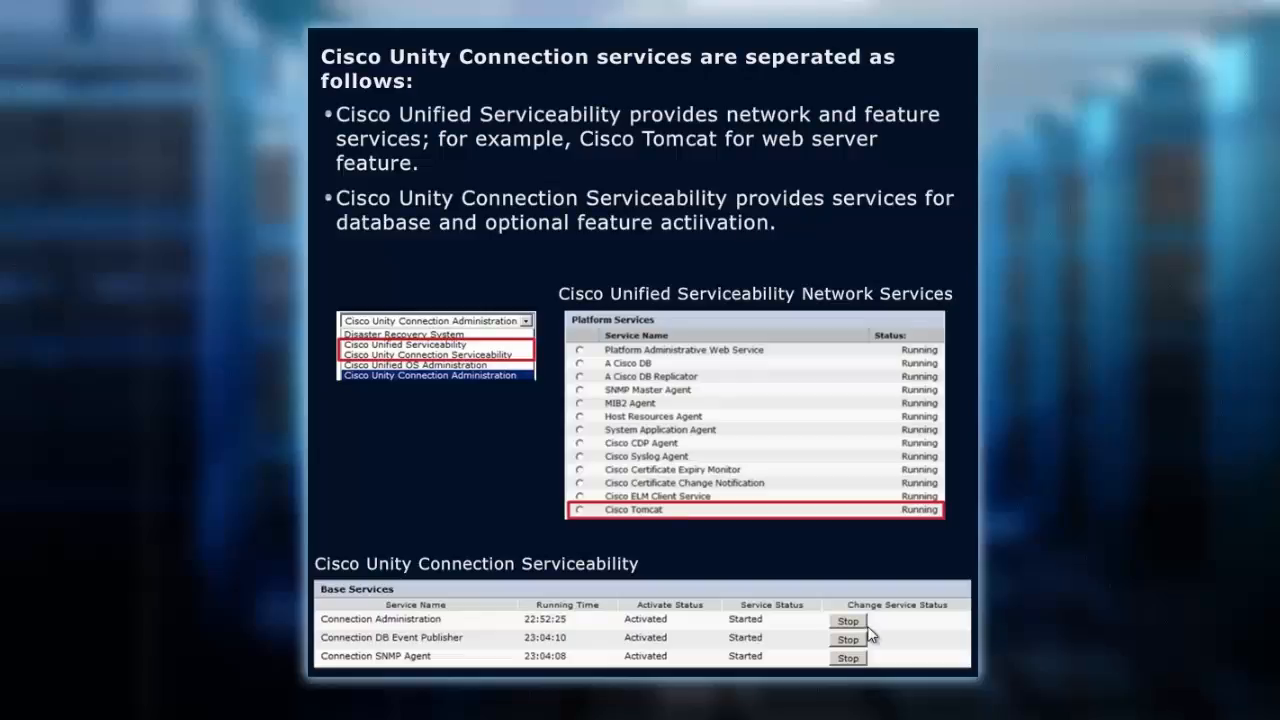